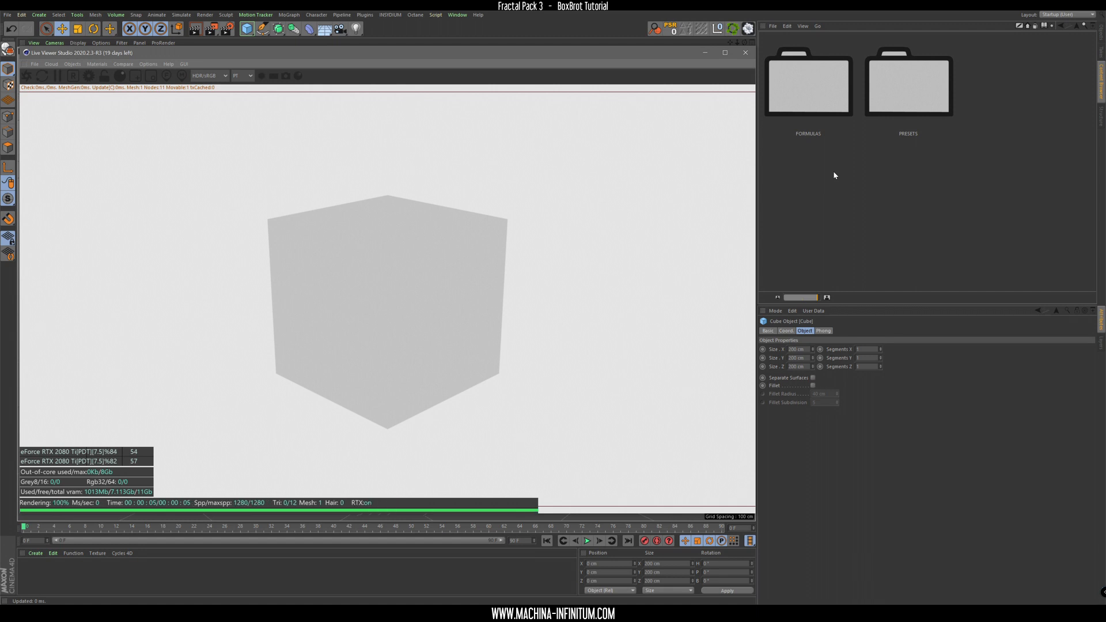
mouse_move(814, 144)
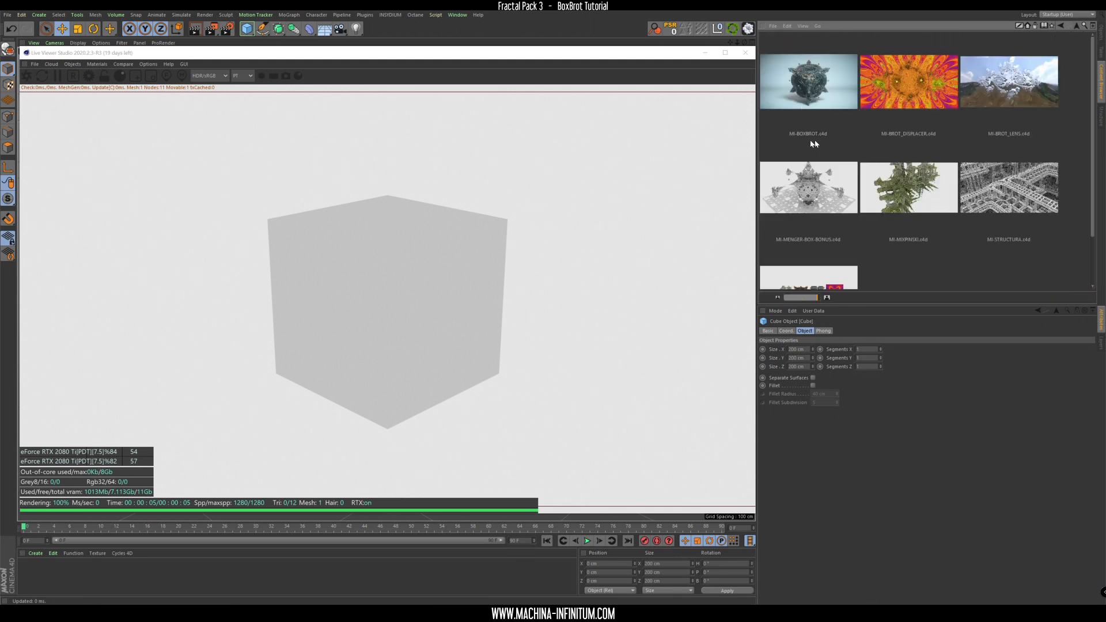
Step: Merge the MI-BOXBROT.c4d preset from the Content Browser to show the live fractal
click(808, 81)
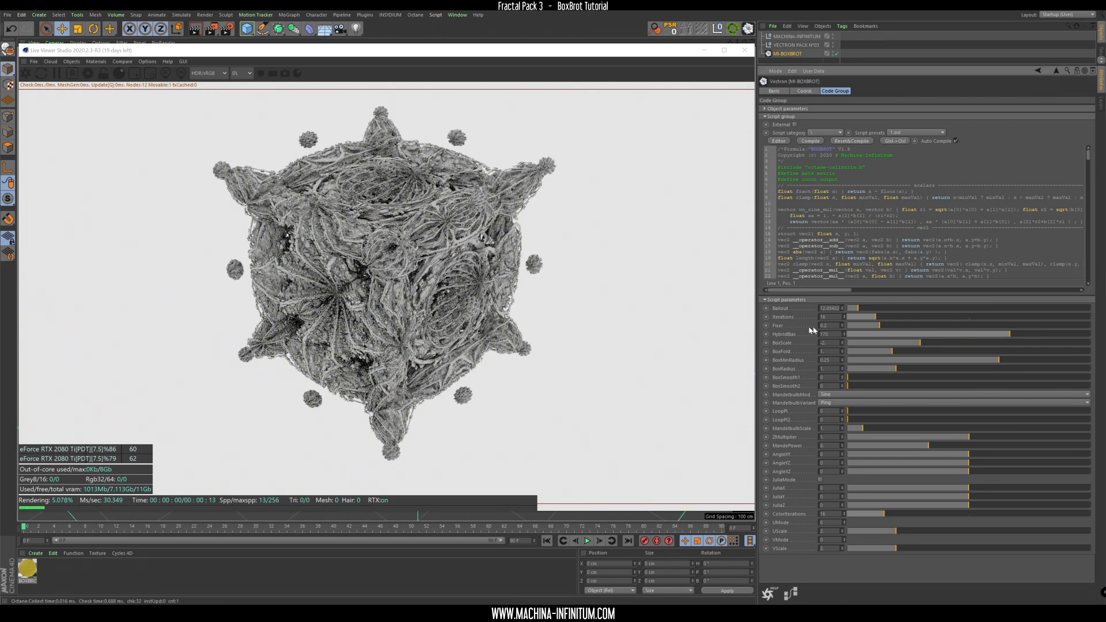
Step: Set the BoxBrot Power slider to about 1.14
drag(858, 325, 900, 325)
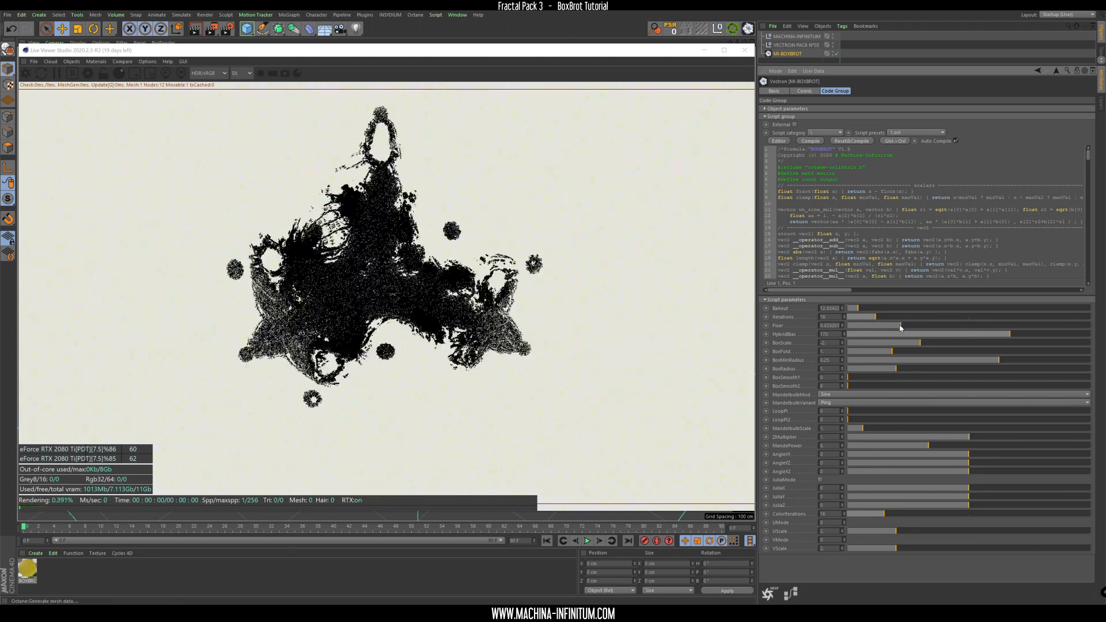
drag(924, 326, 888, 327)
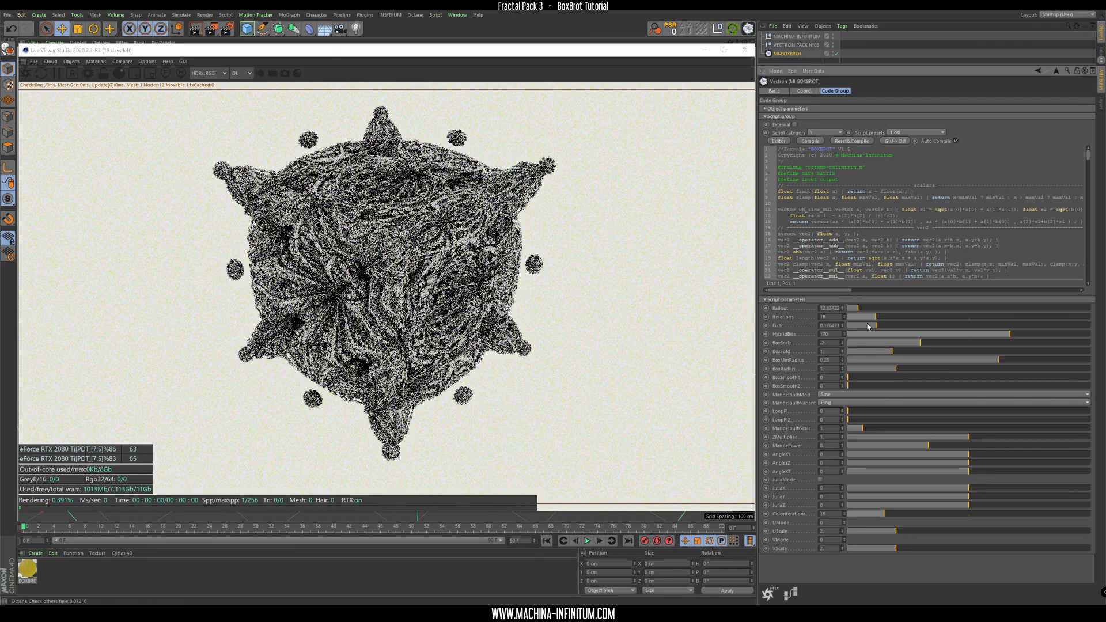
click(831, 325)
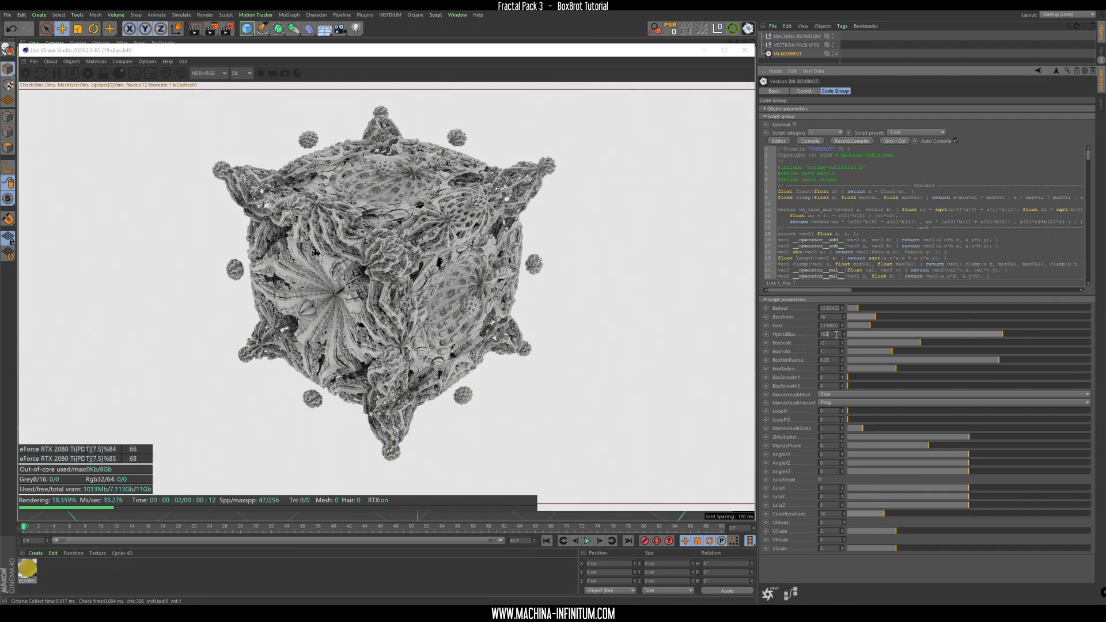
Step: Set HybridBias to 0 for a boxy cube, then open the Live Viewer render modes
click(832, 333)
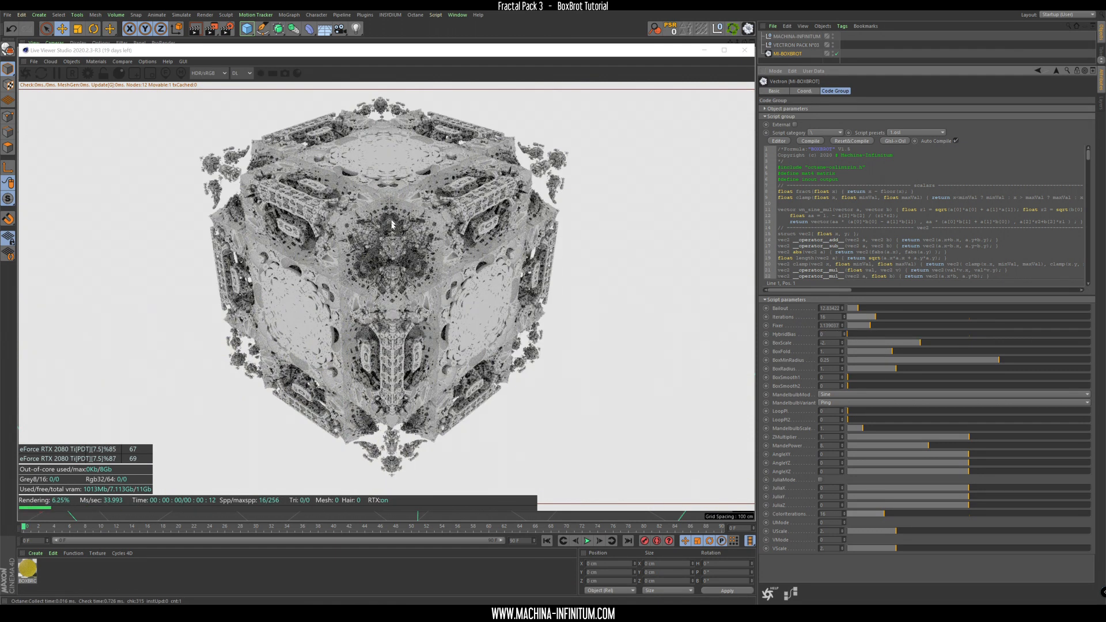
click(239, 73)
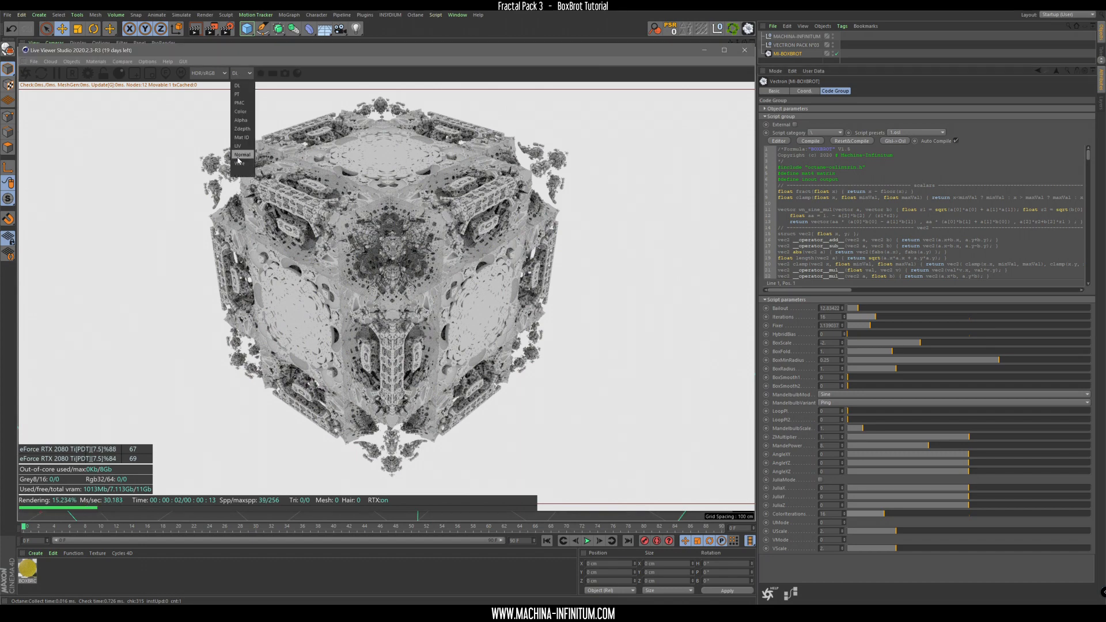
Step: Switch the Live Viewer kernel to Normal to preview the normals pass
click(242, 155)
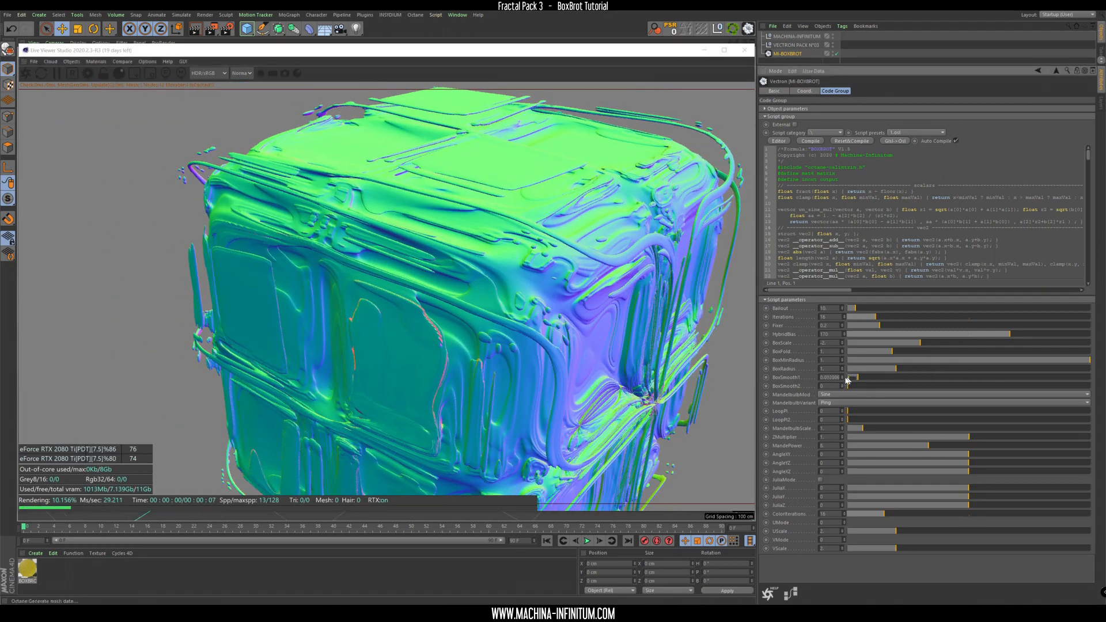
Step: Raise BoxSmooth1 and set the MandelbulbMod option to Spikes
drag(855, 385, 938, 386)
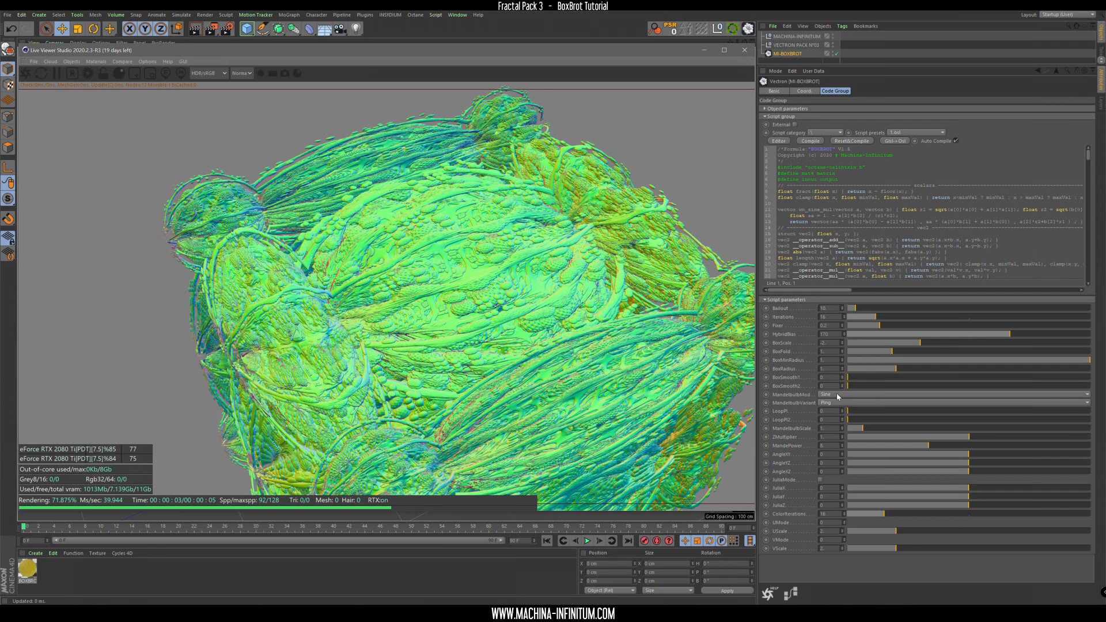
click(952, 393)
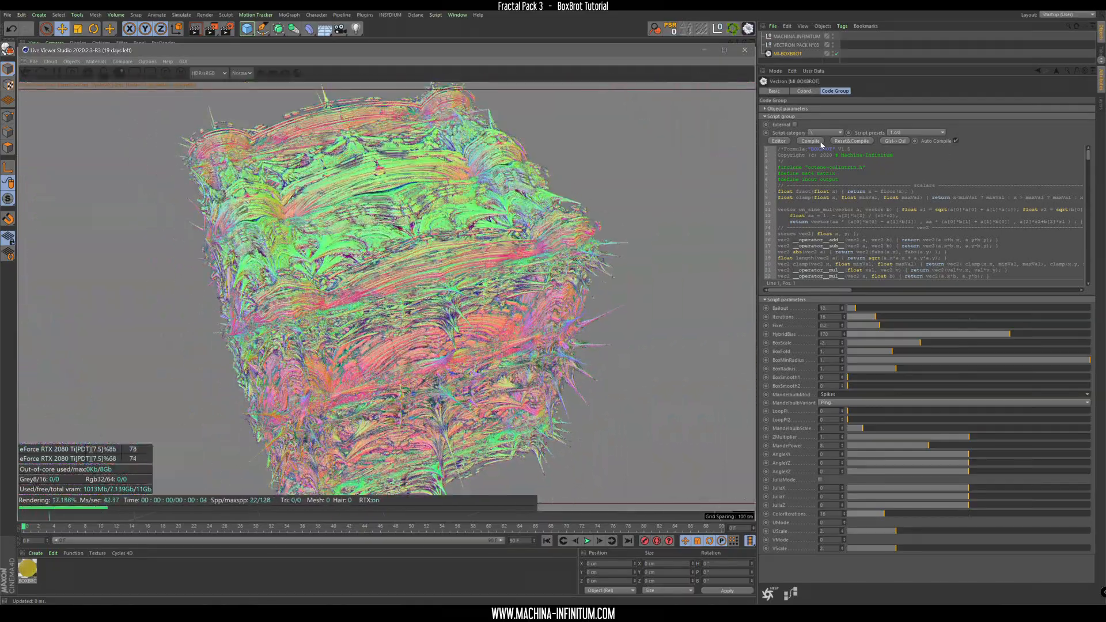
click(952, 394)
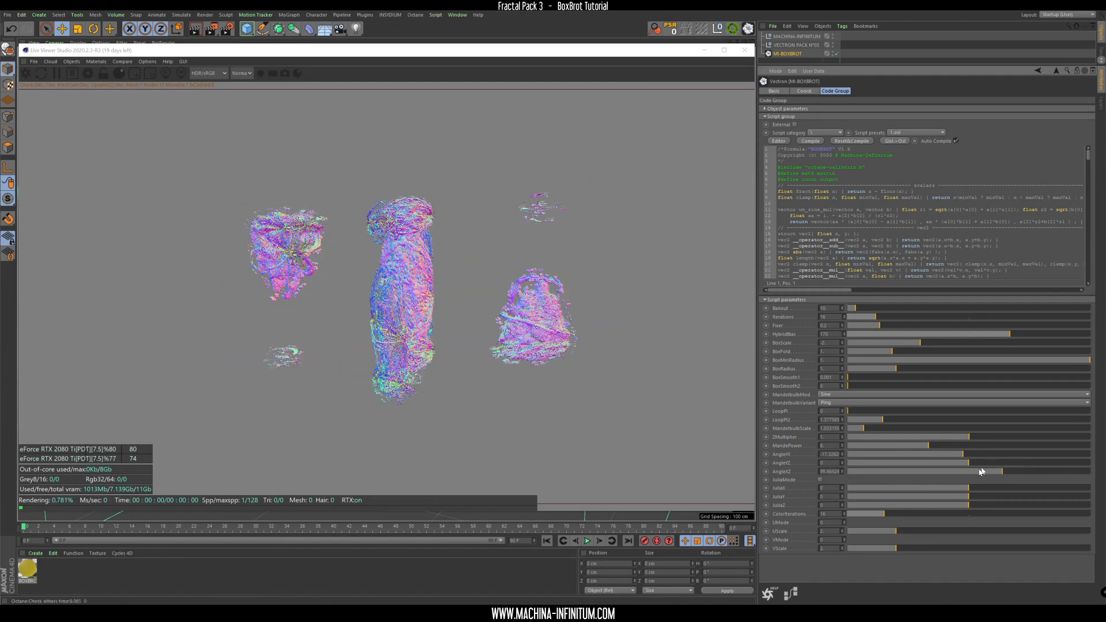
Step: Test AngleYZ and AngleXZ rotations, returning the fractal to a compact cube
drag(981, 454, 930, 454)
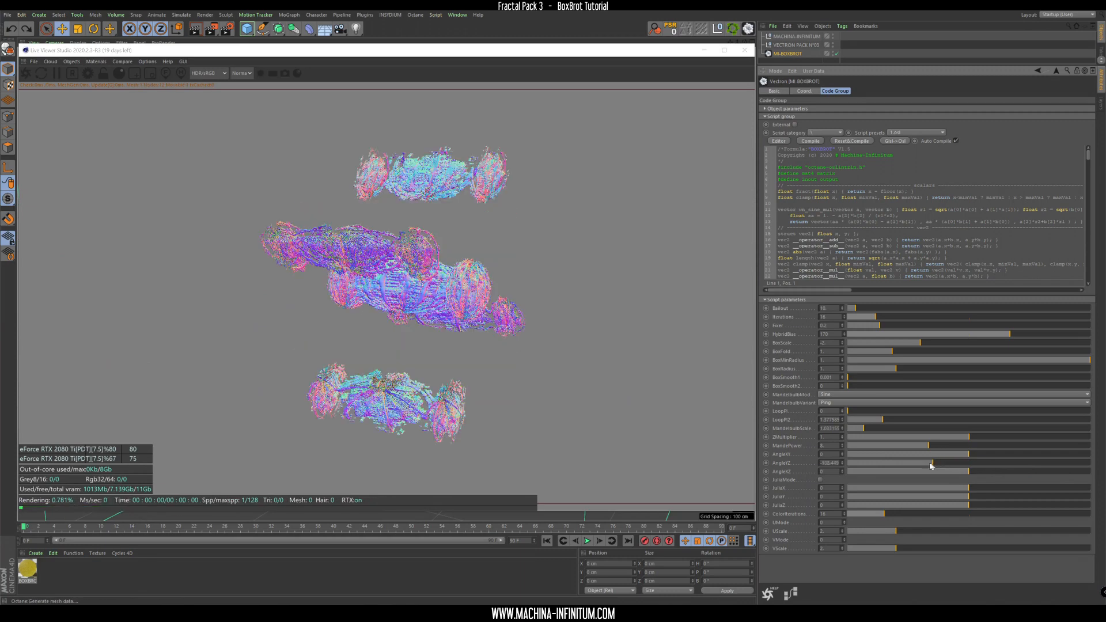
drag(927, 463, 942, 463)
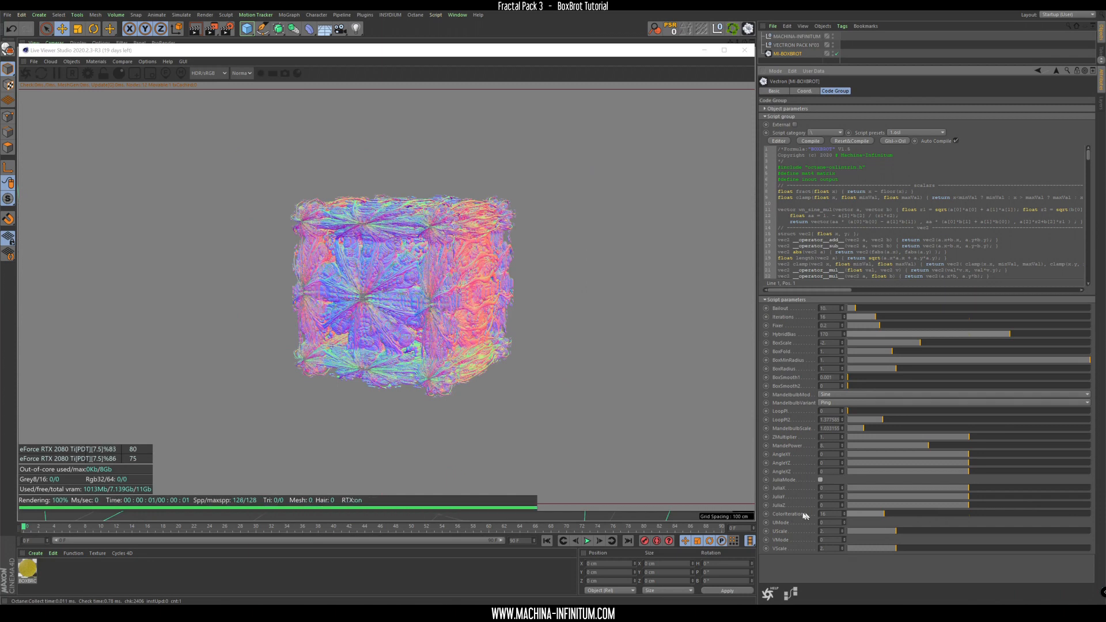
mouse_move(357, 209)
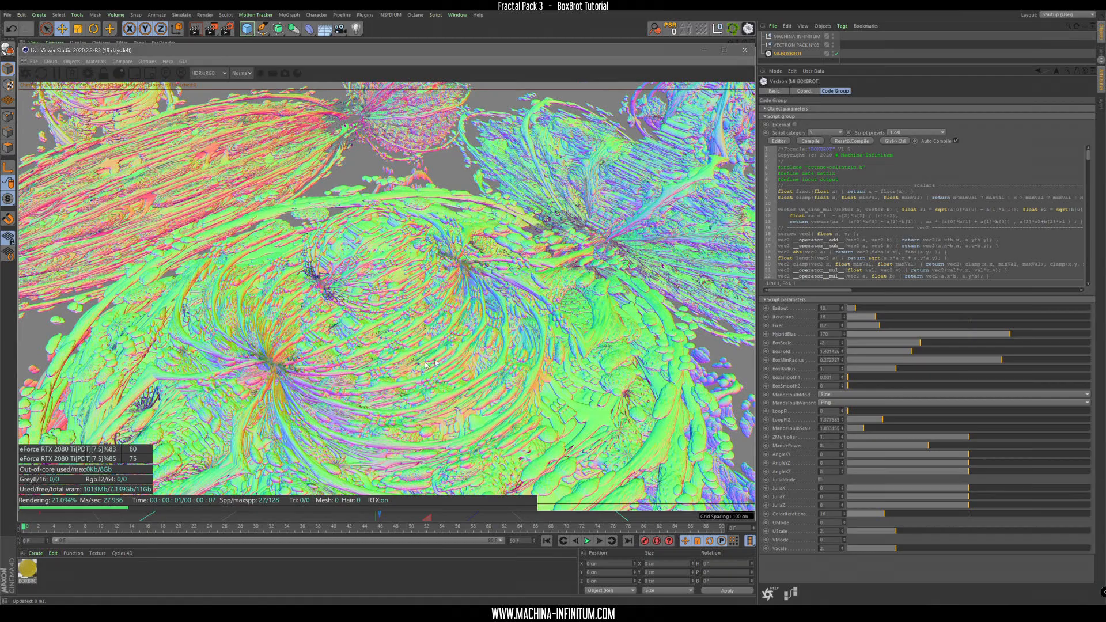
Step: Choose Spikes from the MandelbulbMod dropdown instead of Sine
click(832, 402)
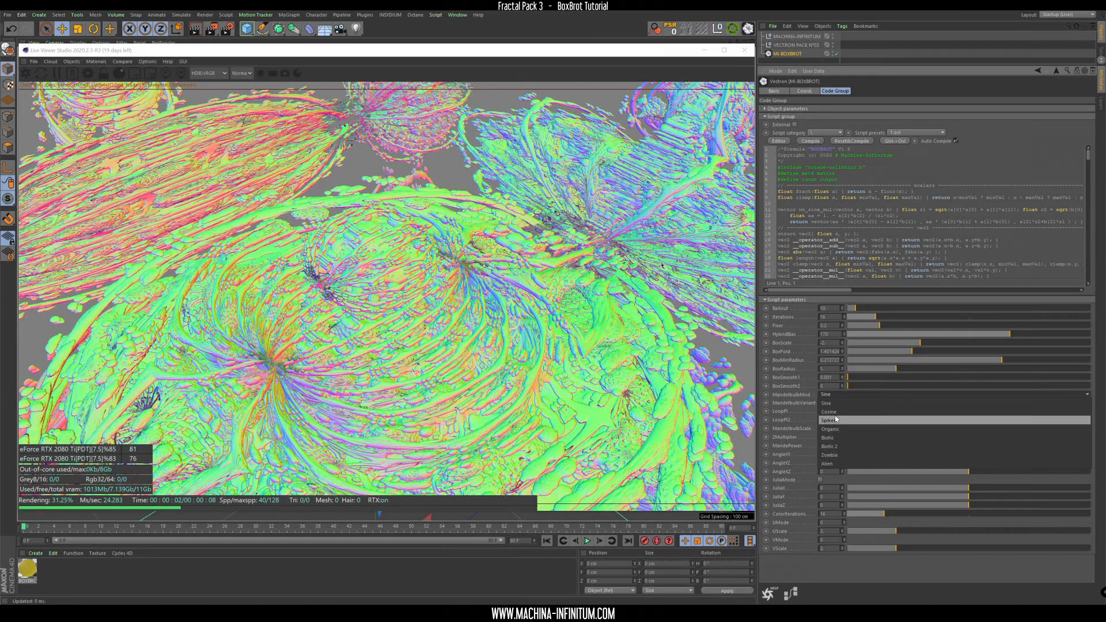
click(831, 420)
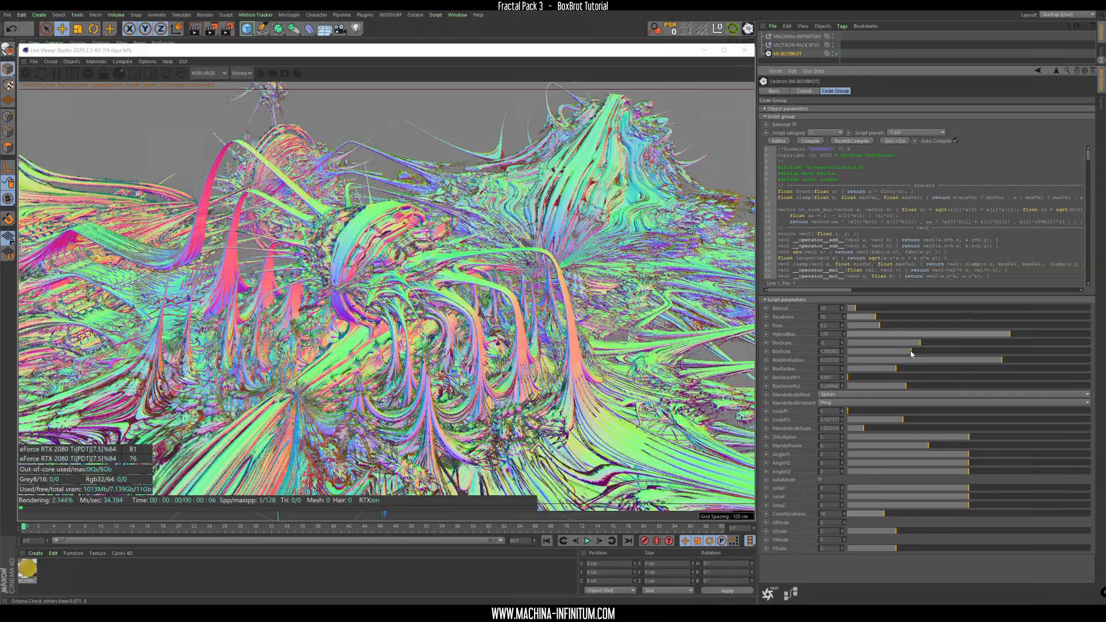
Step: Drag the BoxFold slider higher to reshape the fractal
drag(938, 359, 997, 362)
text(PI/(POWER/2))
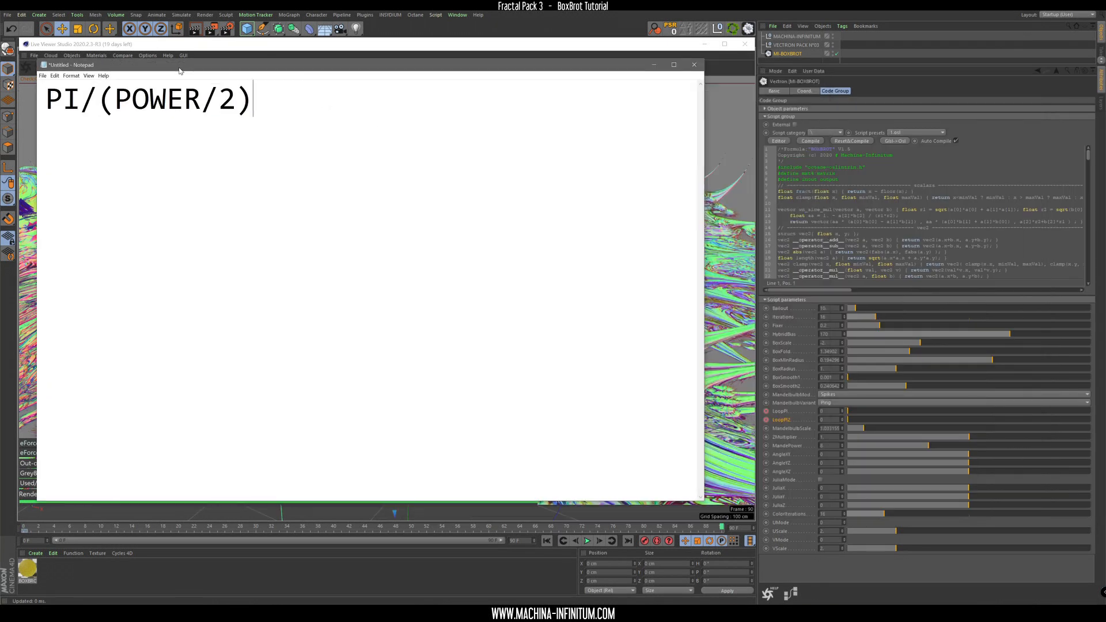
Step: Shrink the Notepad window and type '3.1415..... / 4' beneath the formula
drag(74, 64, 163, 98)
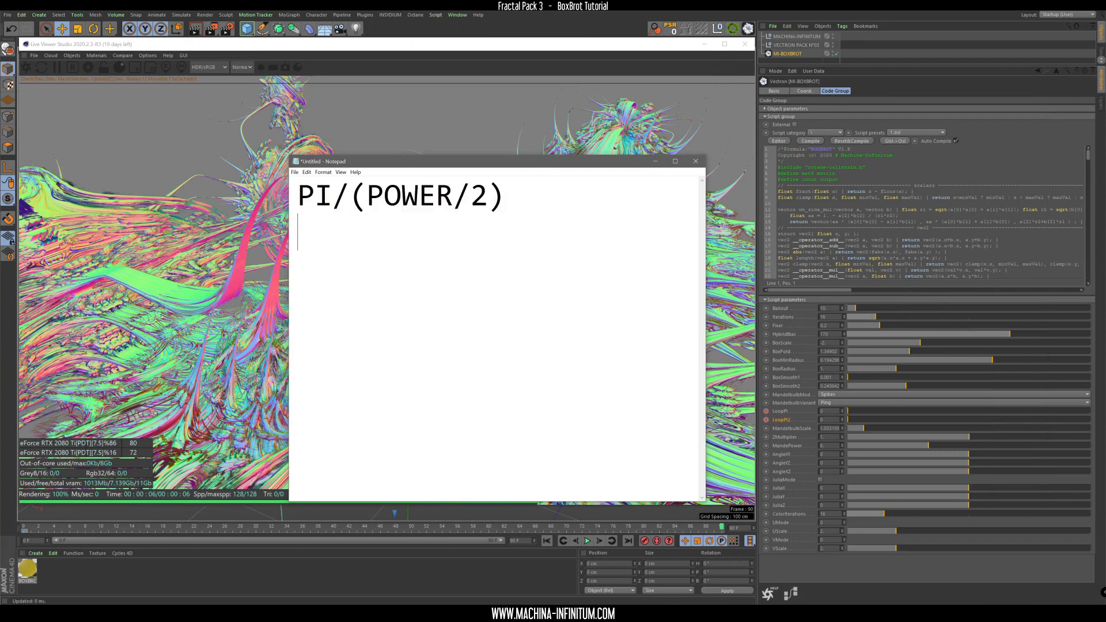
text(3.14)
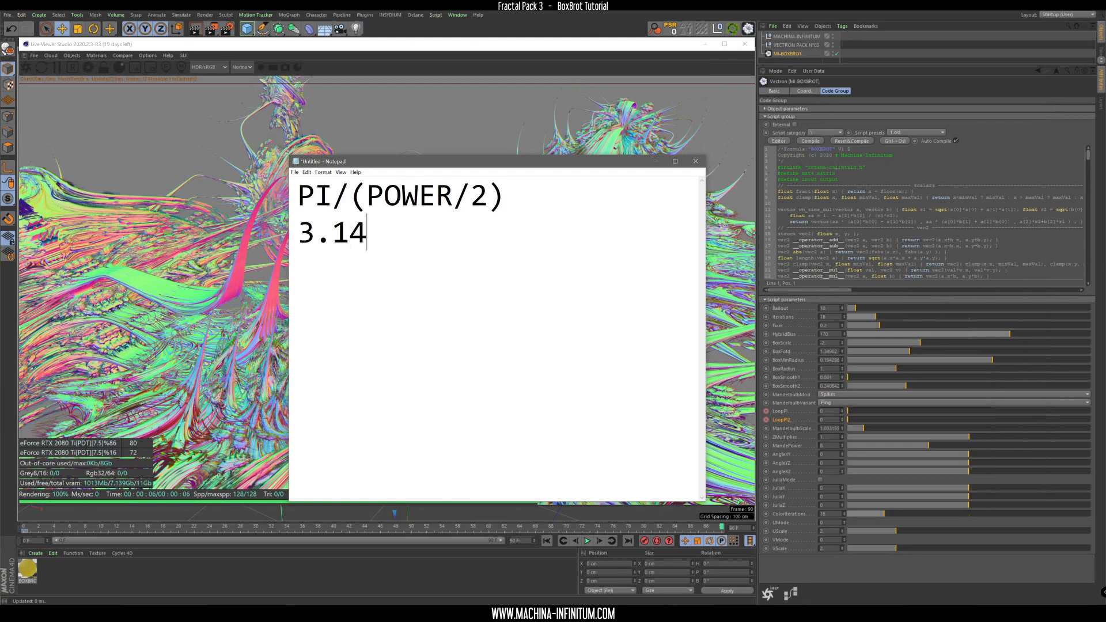
text(15)
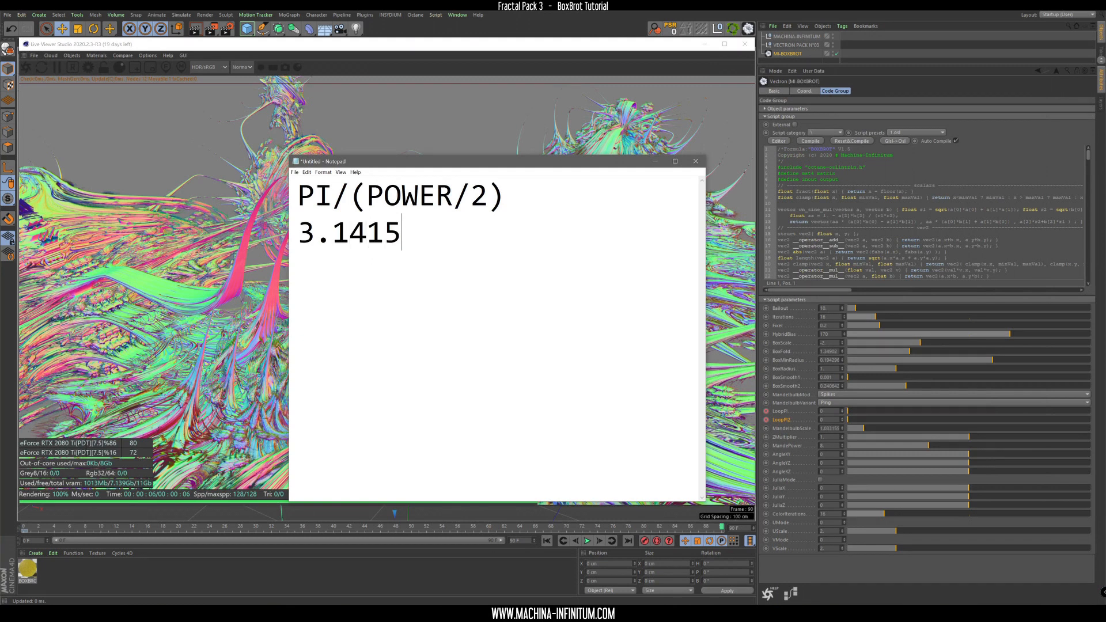
mouse_move(488, 229)
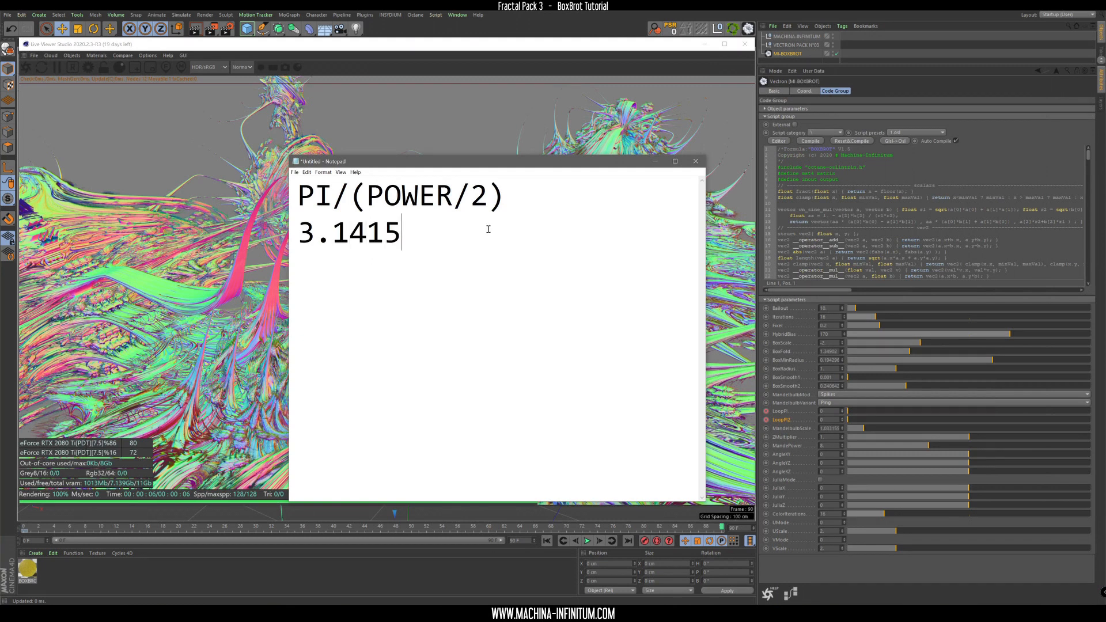
text(.....)
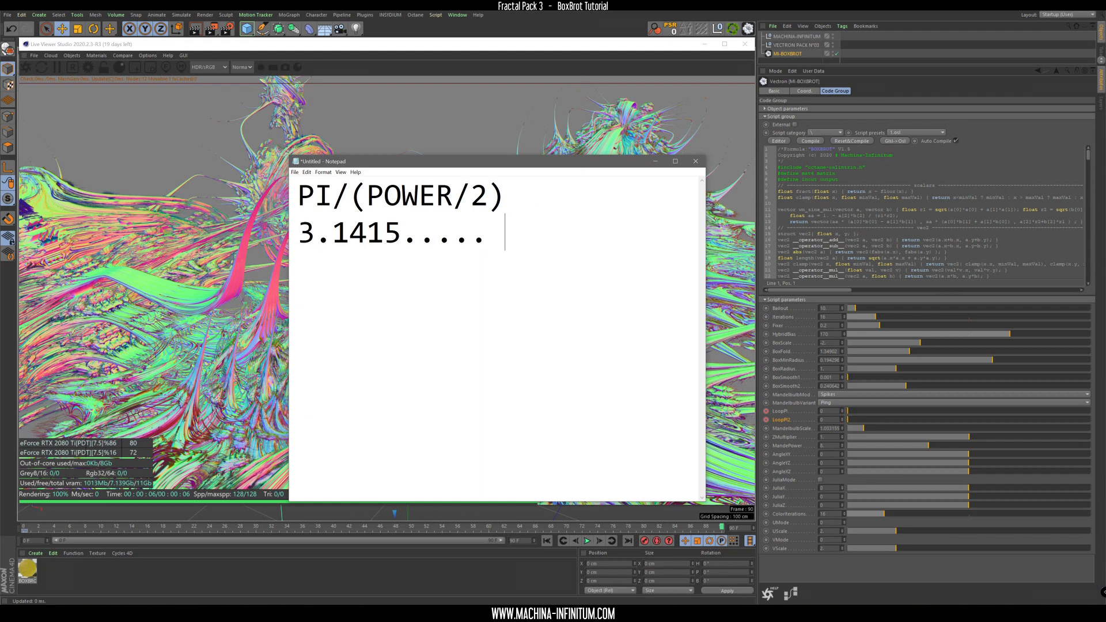
text(&)
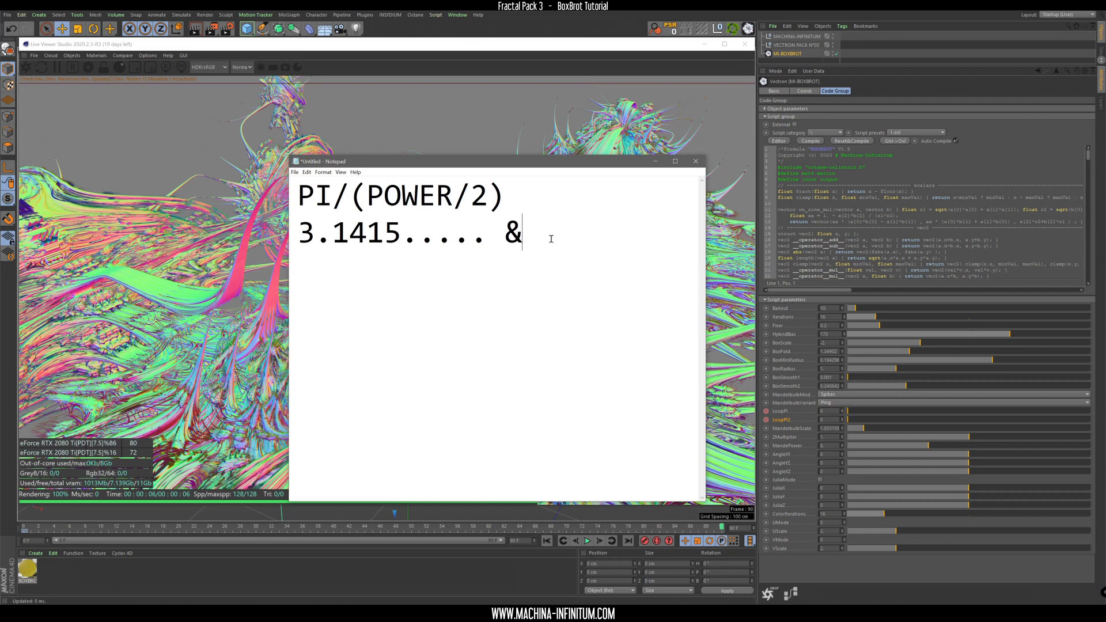
key(Backspace)
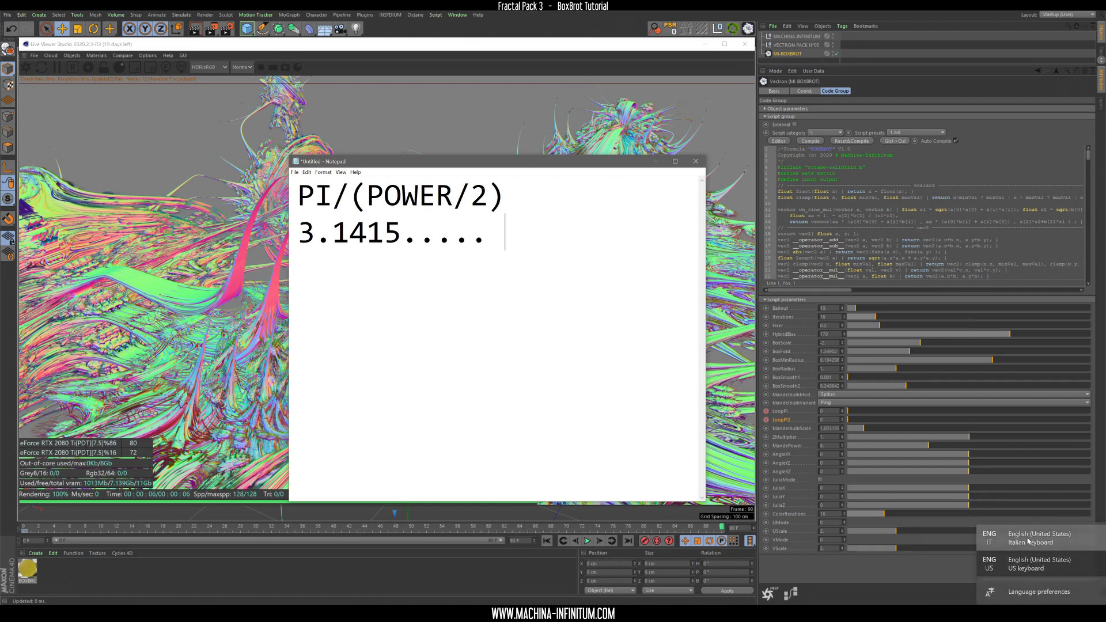
text(/)
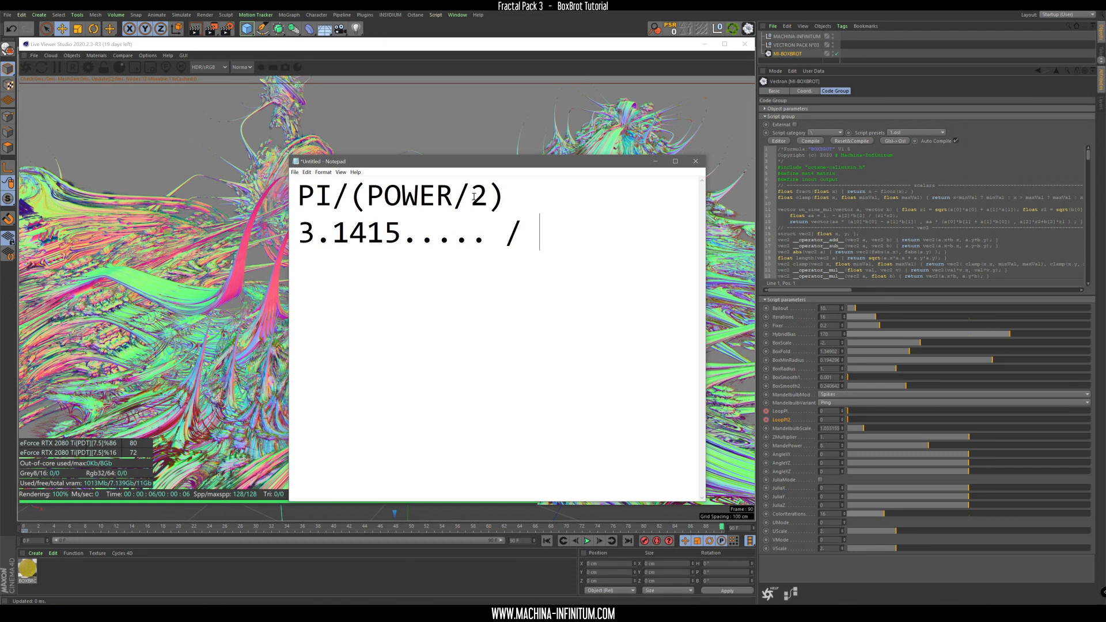
text(4)
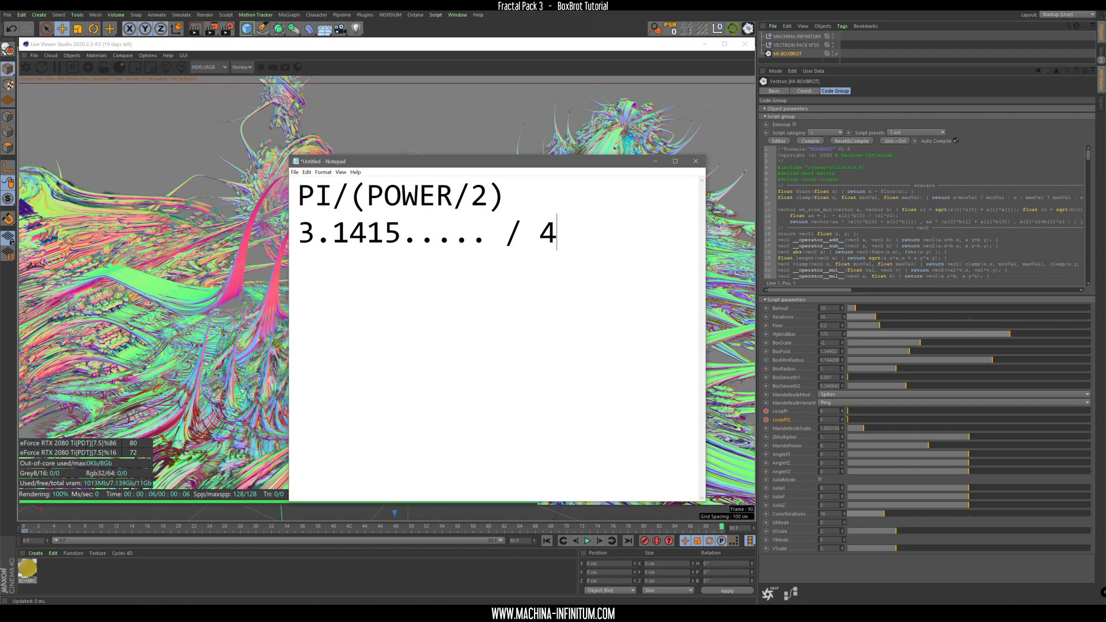
Step: Select the line and compute π ÷ 4 in Calculator, giving 0.7853981633974483
triple_click(423, 233)
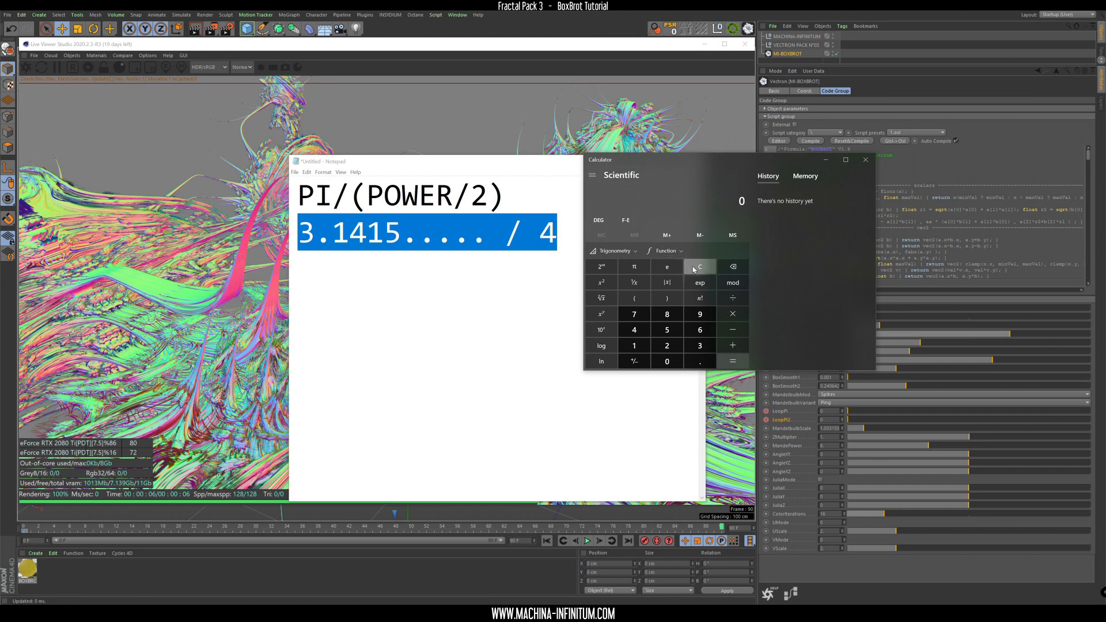
click(634, 267)
text(4)
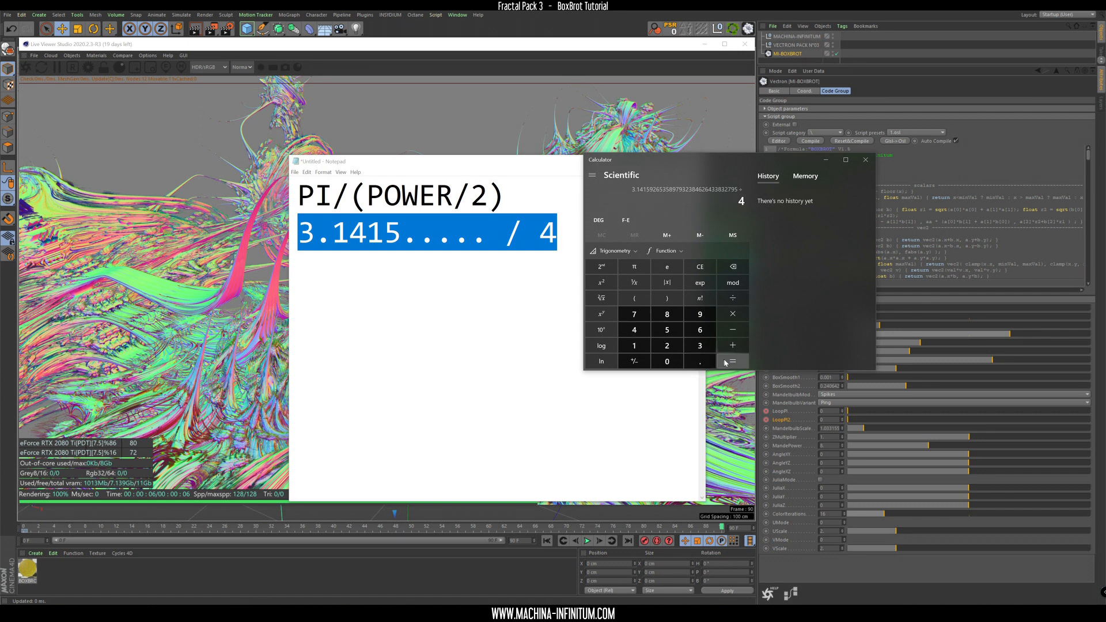
click(732, 361)
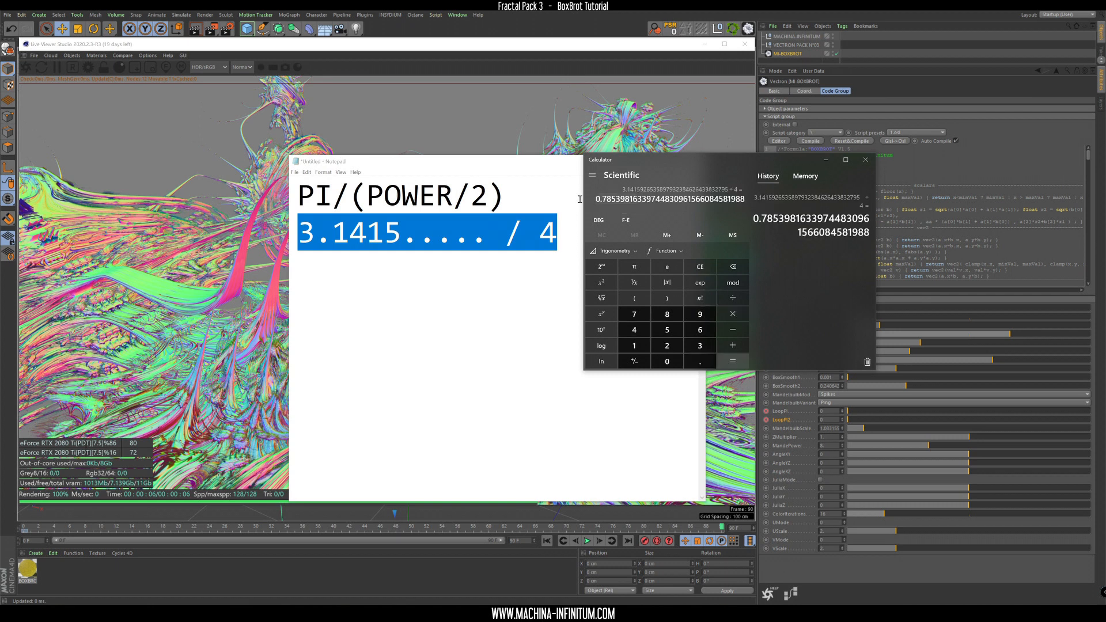
mouse_move(674, 75)
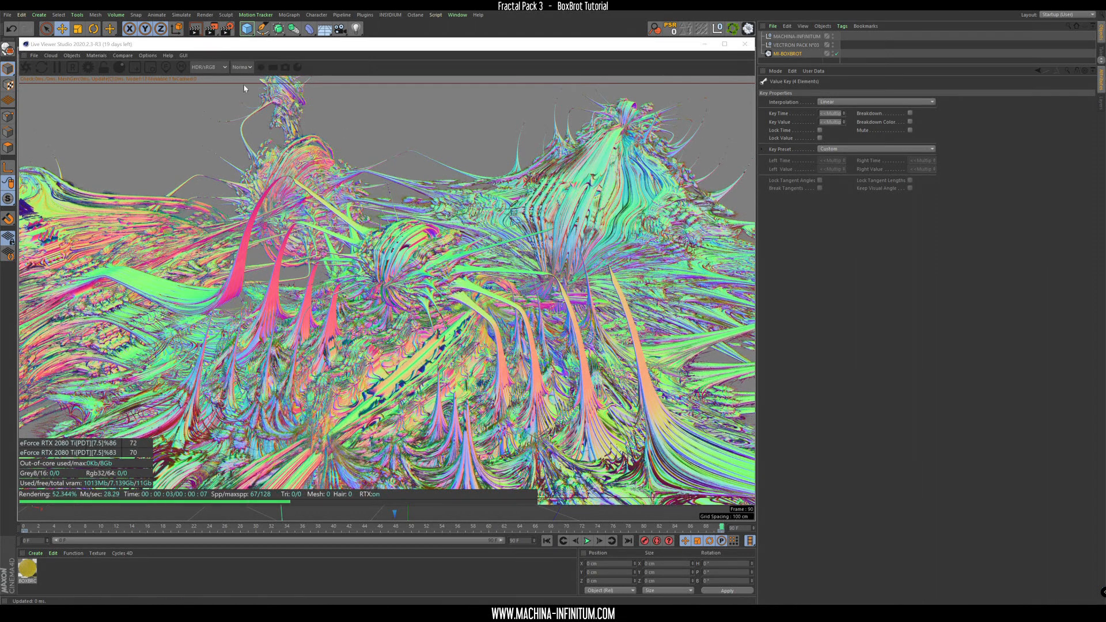
Step: Change the BOXBROT SSS material's RgbSpectrum colour to orange in the Node Editor
click(241, 67)
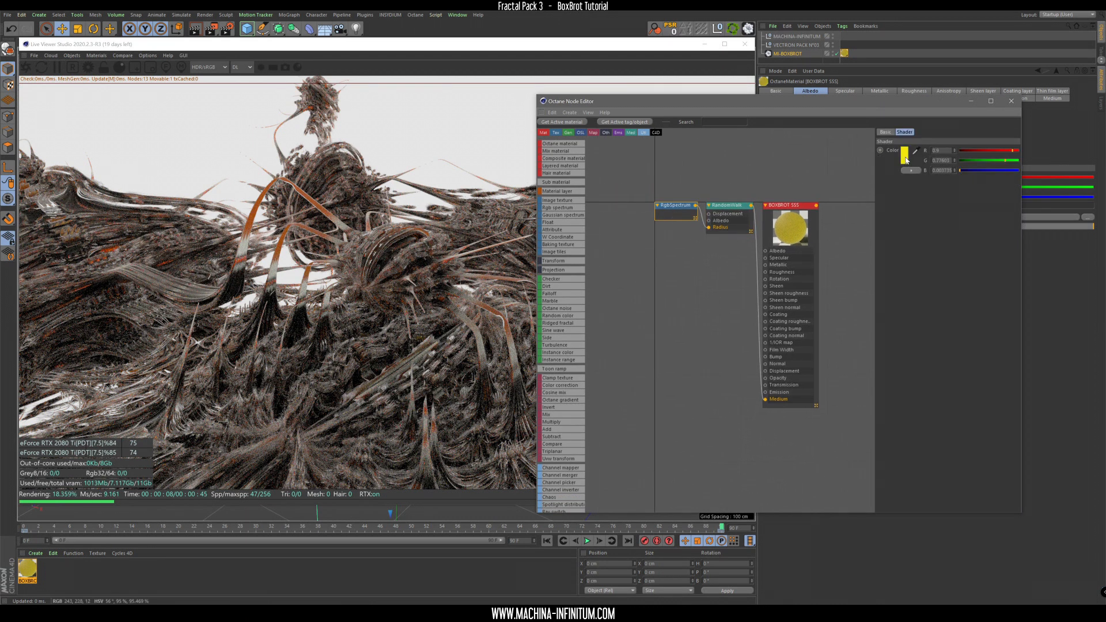
click(905, 150)
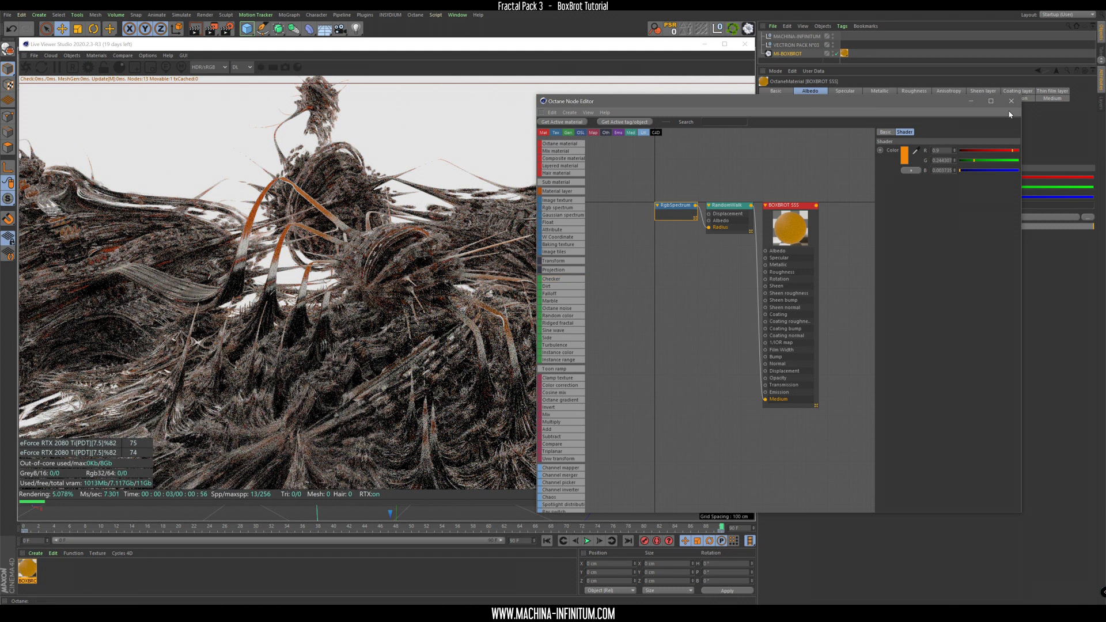
click(1011, 101)
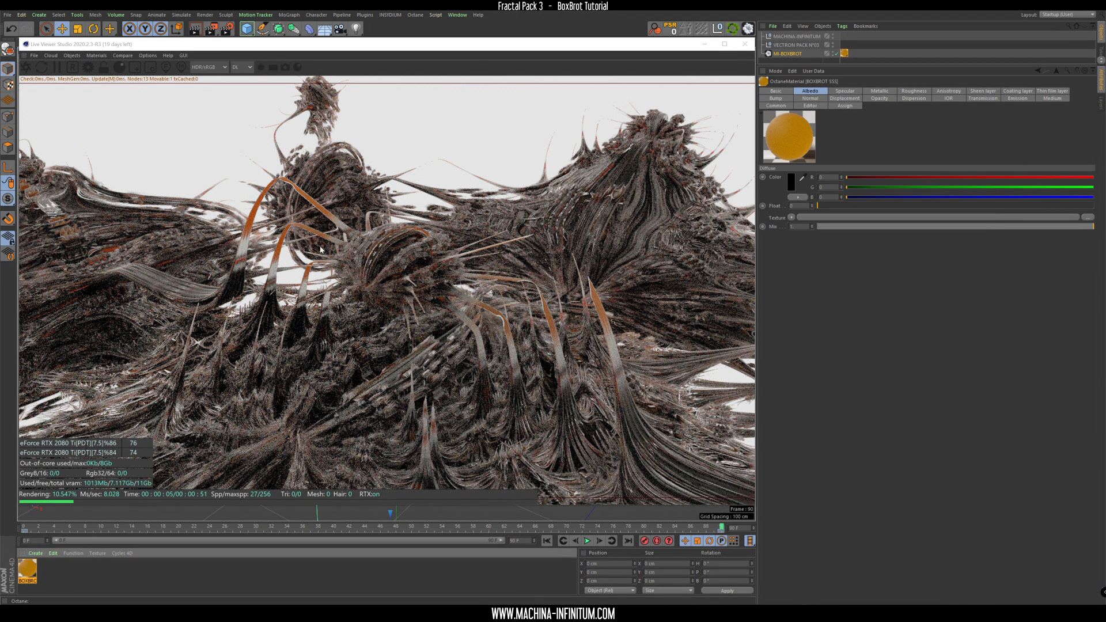
Step: Add an Octane texture environment set to Visible environment, making the backdrop black
click(72, 56)
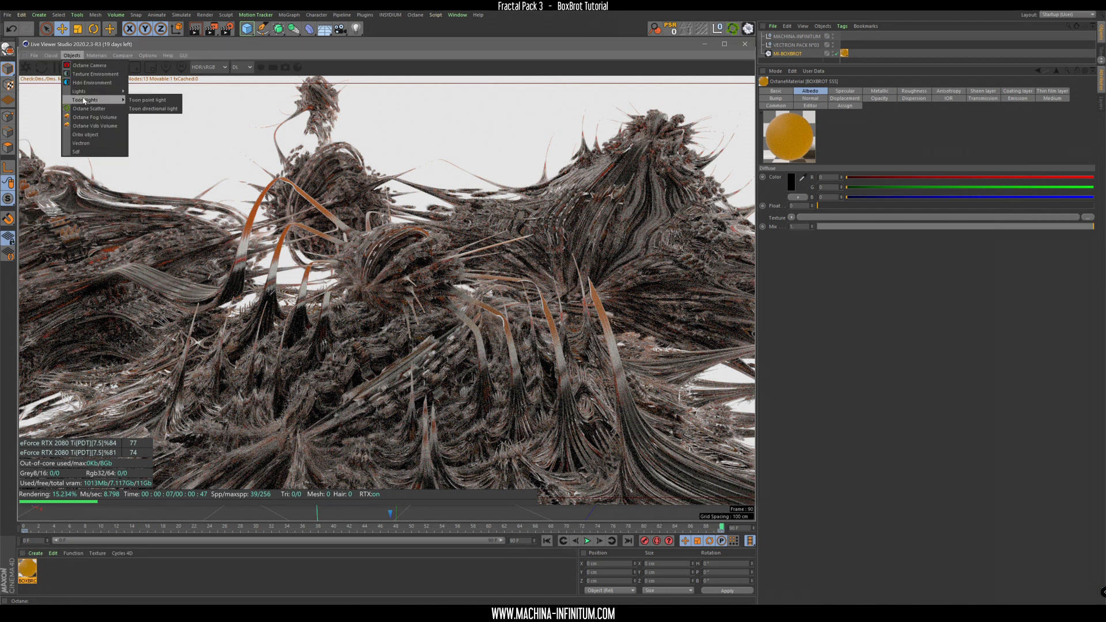
mouse_move(79, 91)
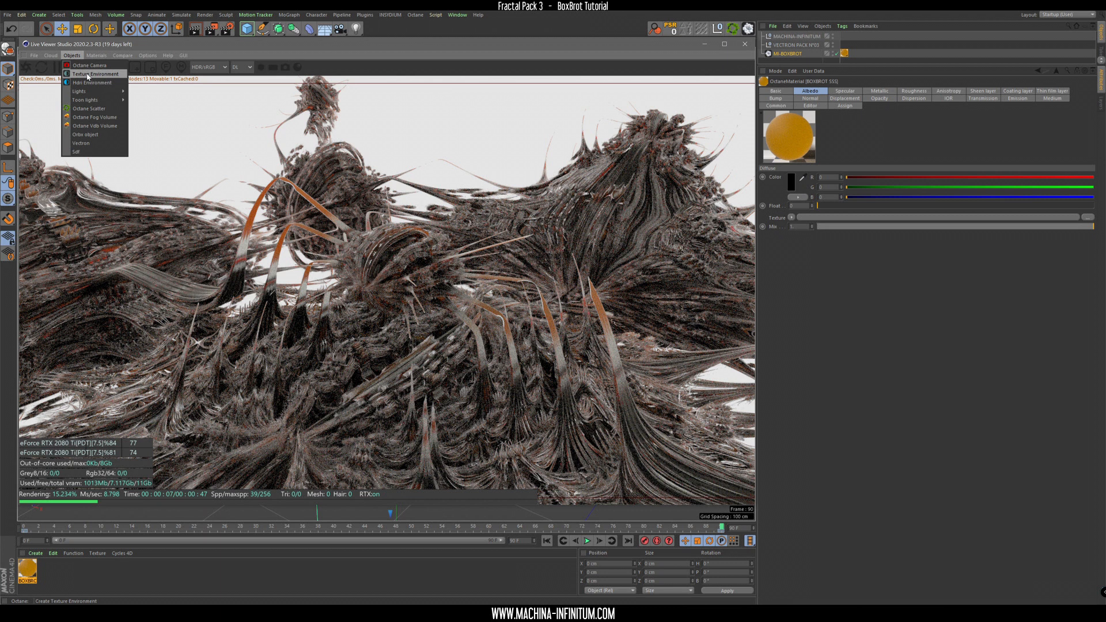
mouse_move(88, 75)
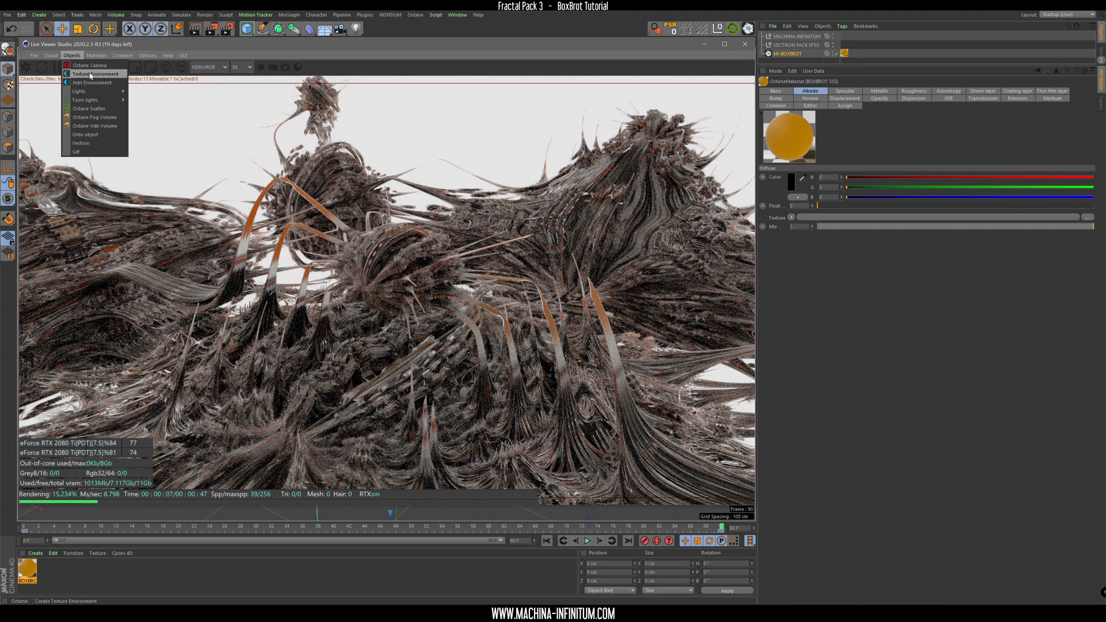
click(92, 74)
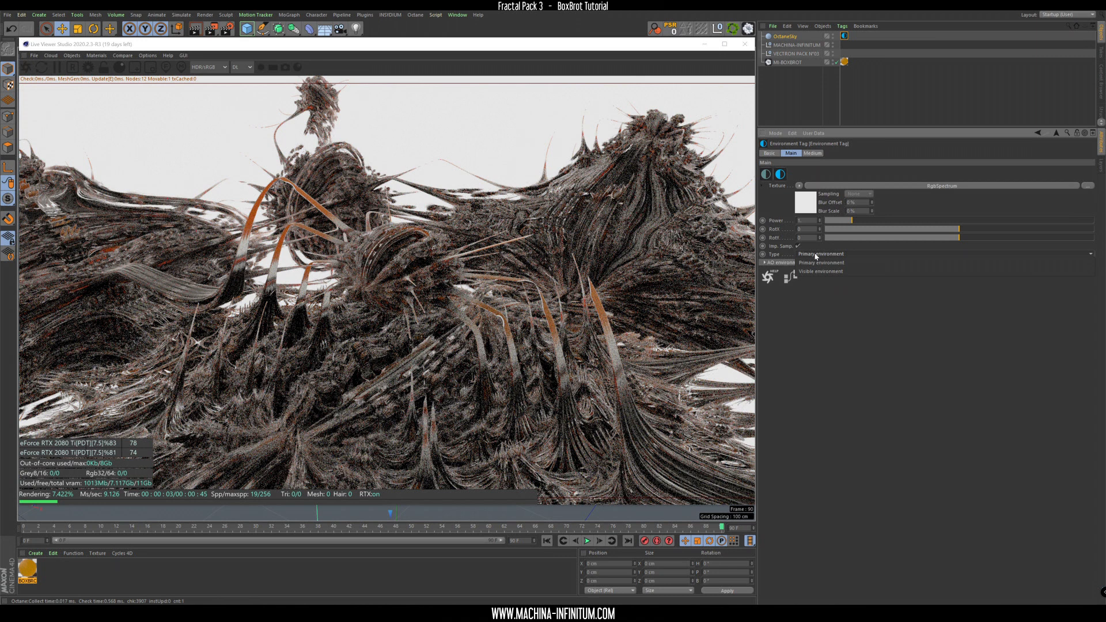
click(800, 186)
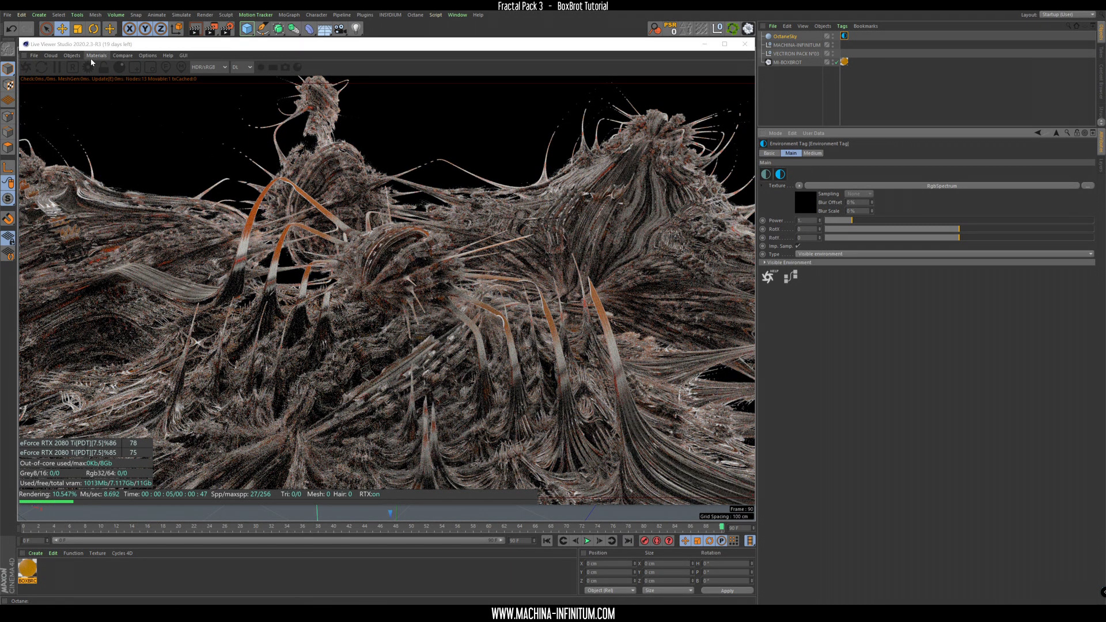
click(72, 56)
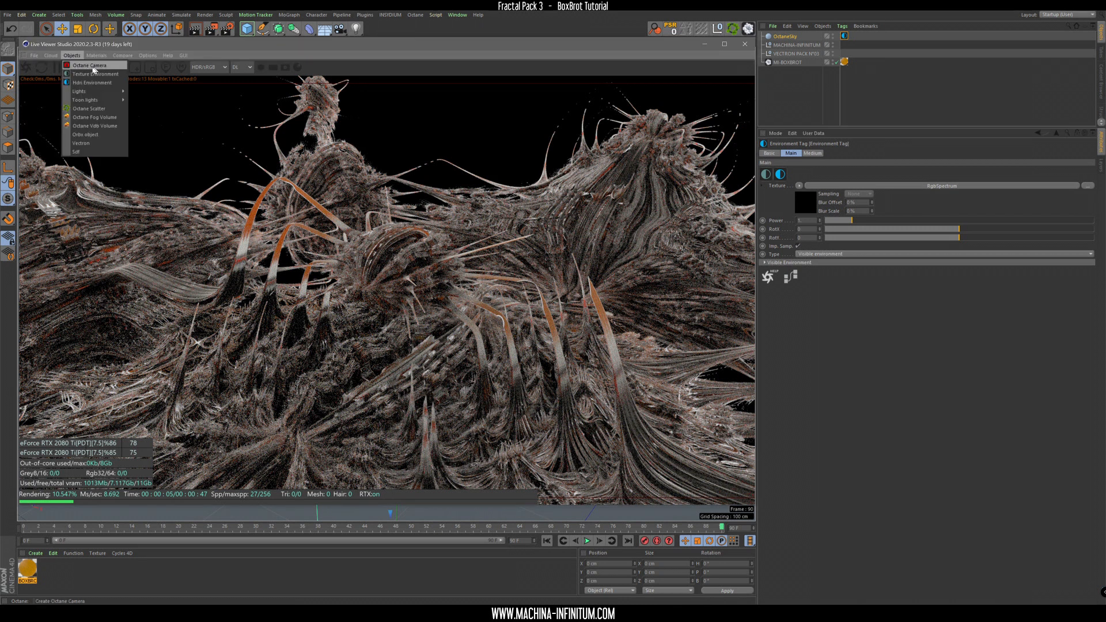
Step: Add an Octane camera with an 80 mm portrait lens and focus distance 500
click(89, 65)
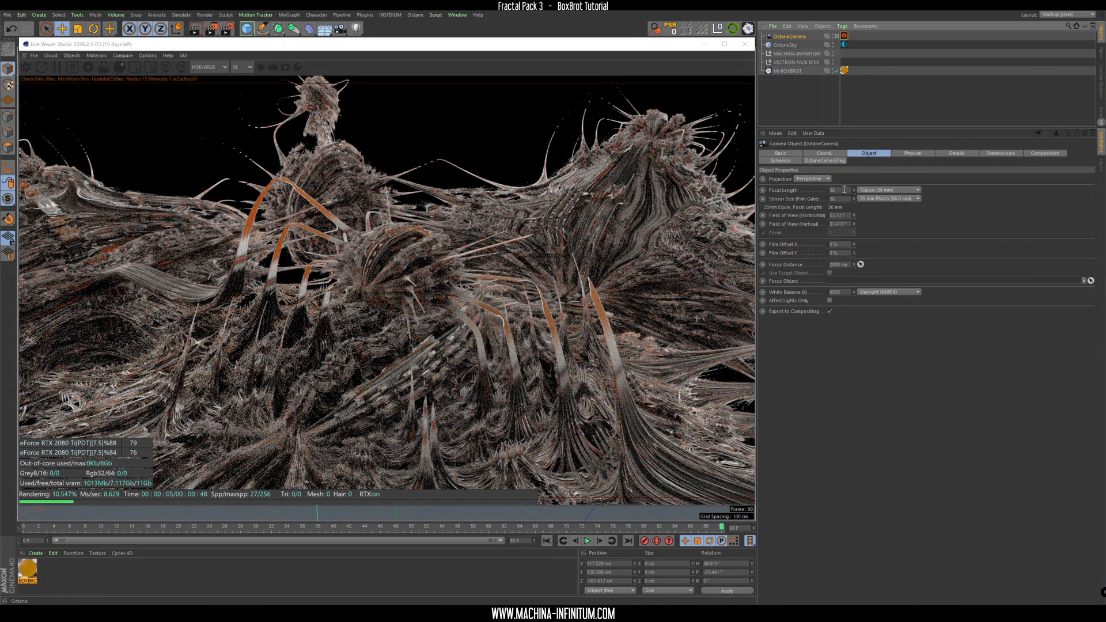
text(500)
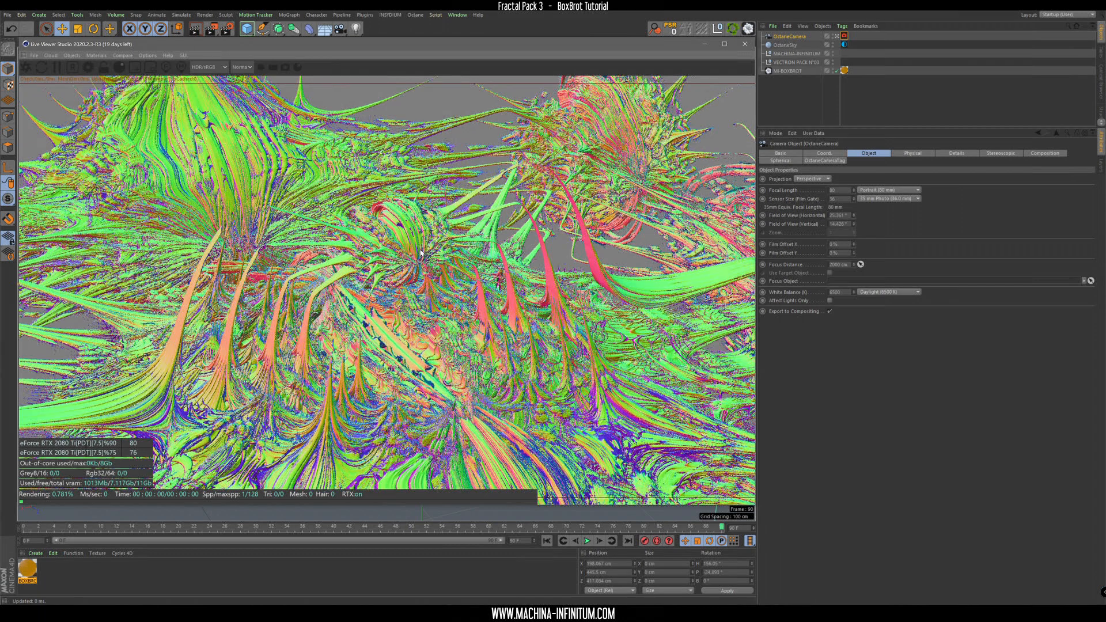
click(212, 28)
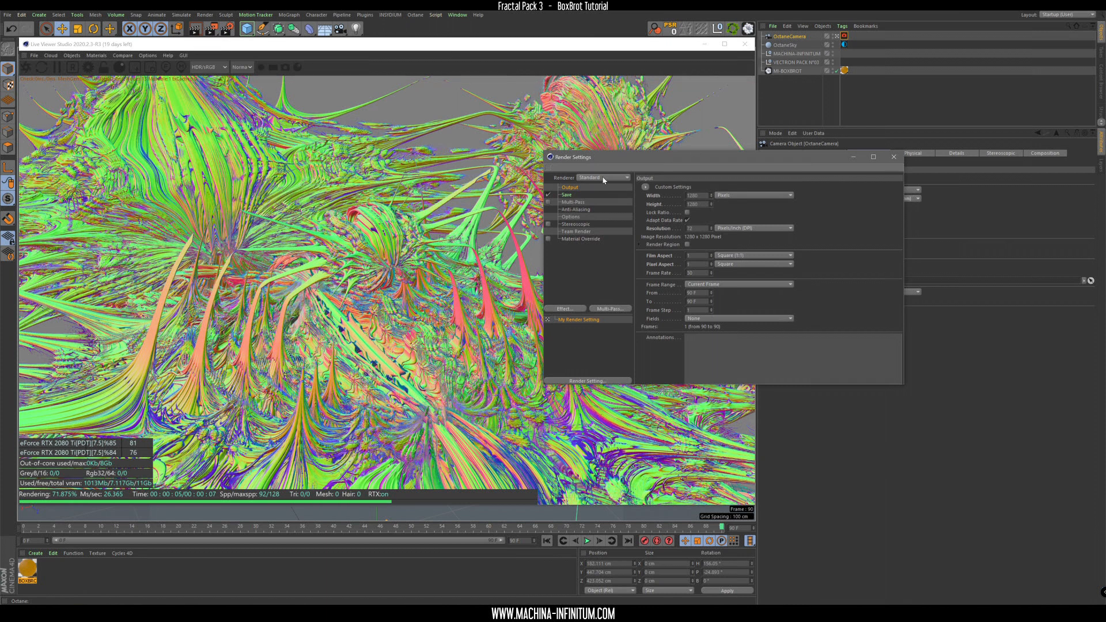
Step: Set the render engine to Octane Renderer and close Render Settings
click(604, 177)
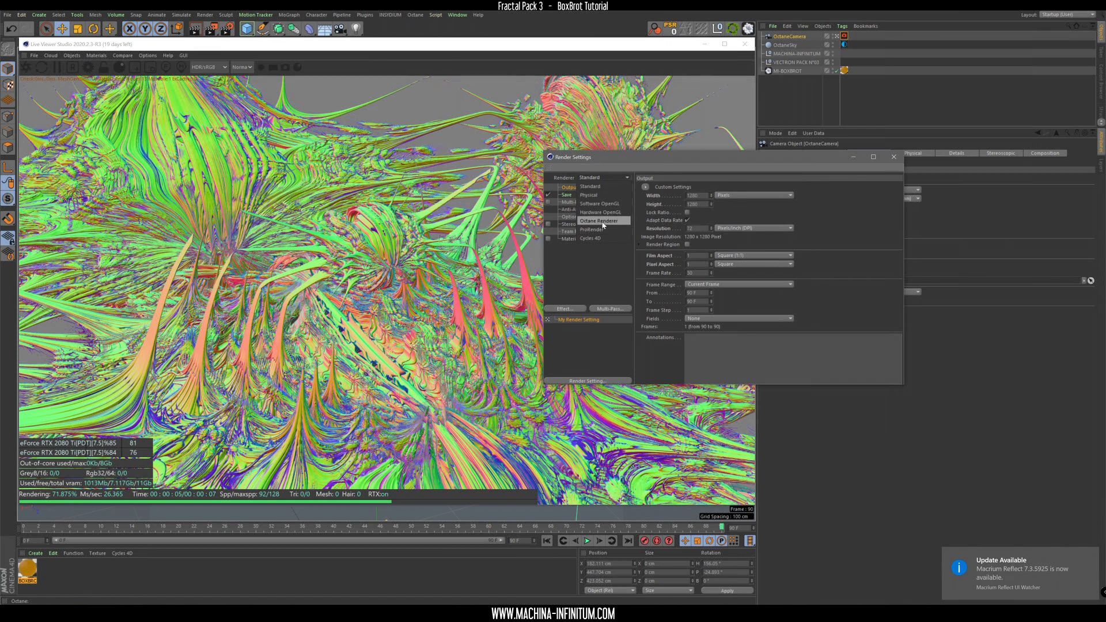
click(598, 220)
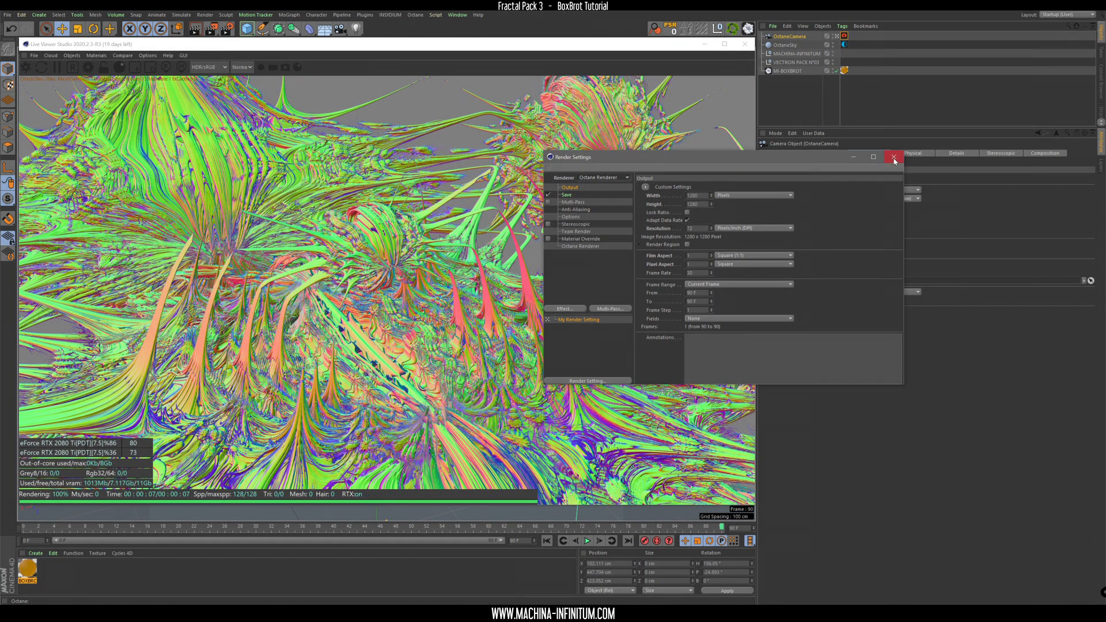
click(893, 157)
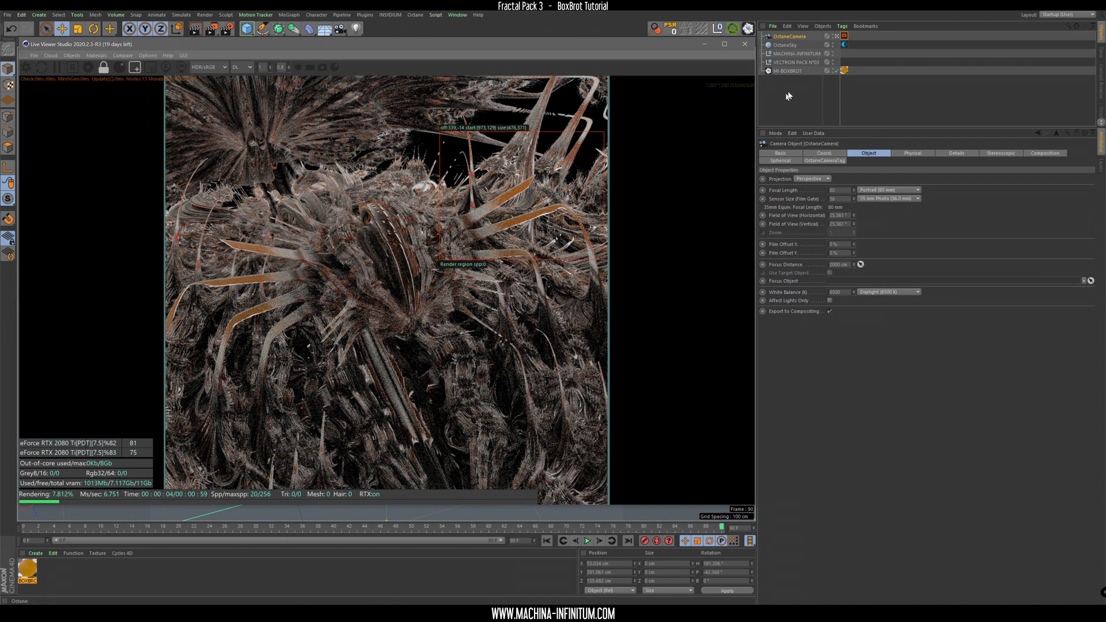
Step: Duplicate Hi-BOXBROT and drag the copy along its Z axis
click(787, 70)
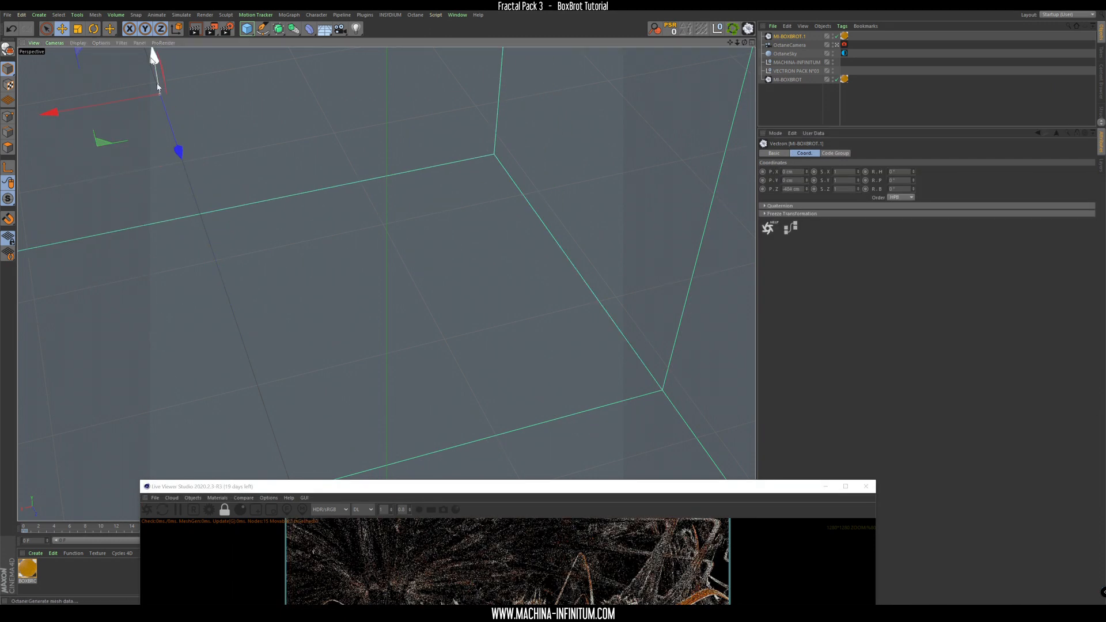
drag(157, 87, 396, 215)
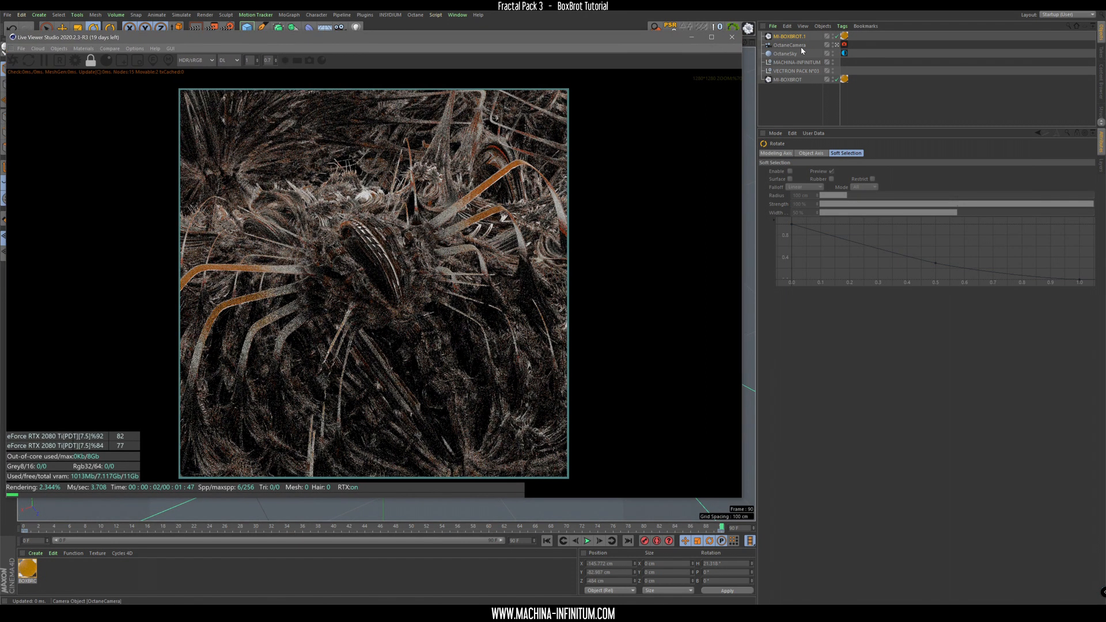
click(789, 44)
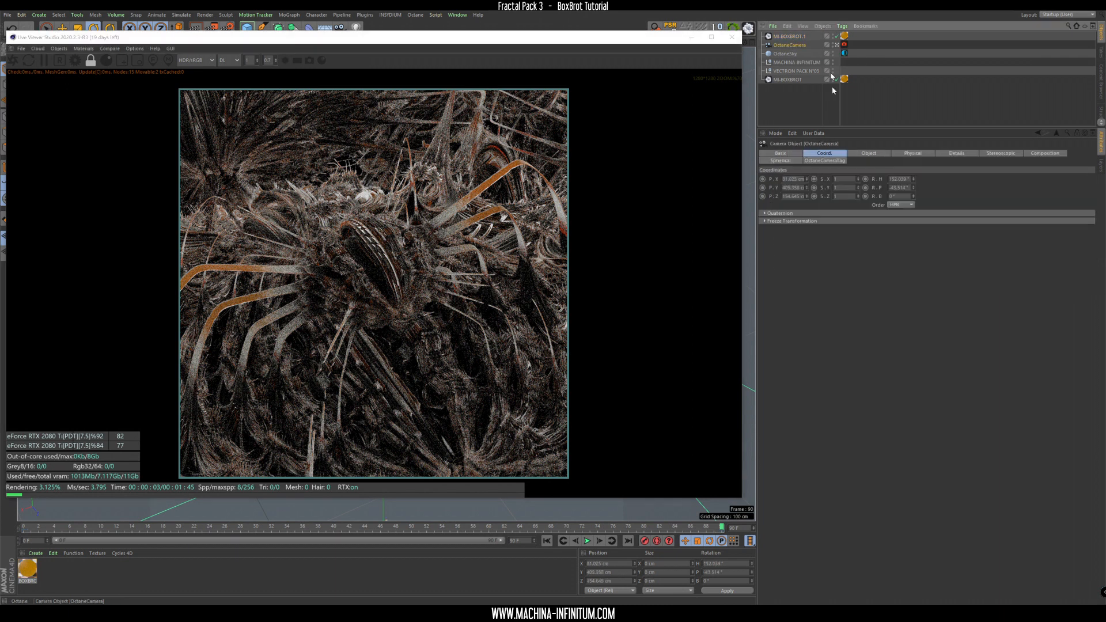
Step: In the camera tag's Thinlens depth of field, widen the aperture and disable auto focus
click(824, 160)
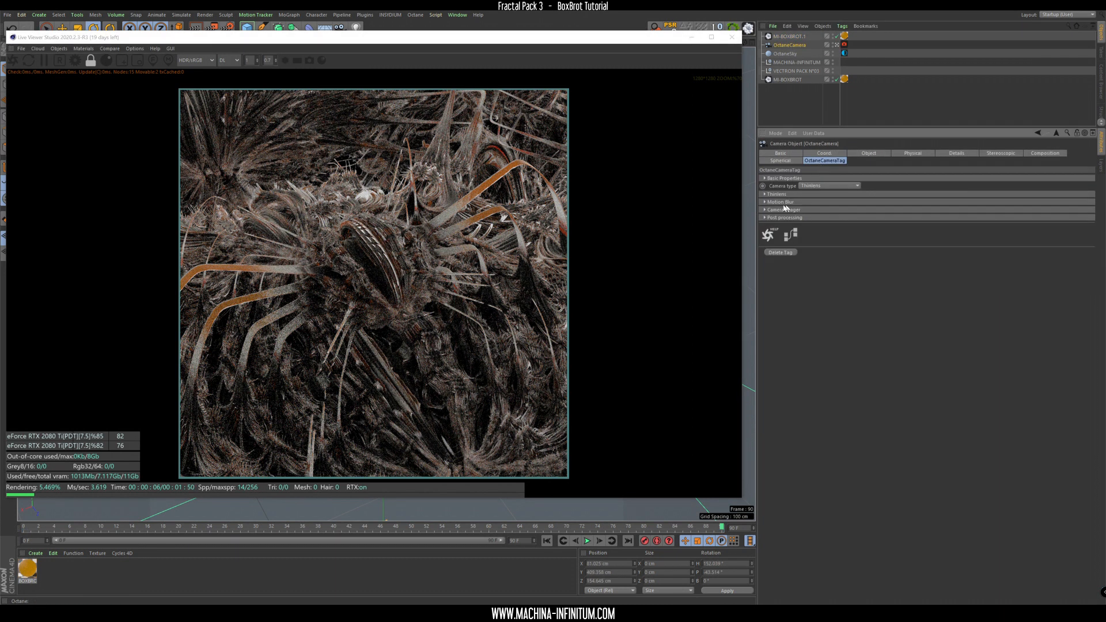
click(776, 194)
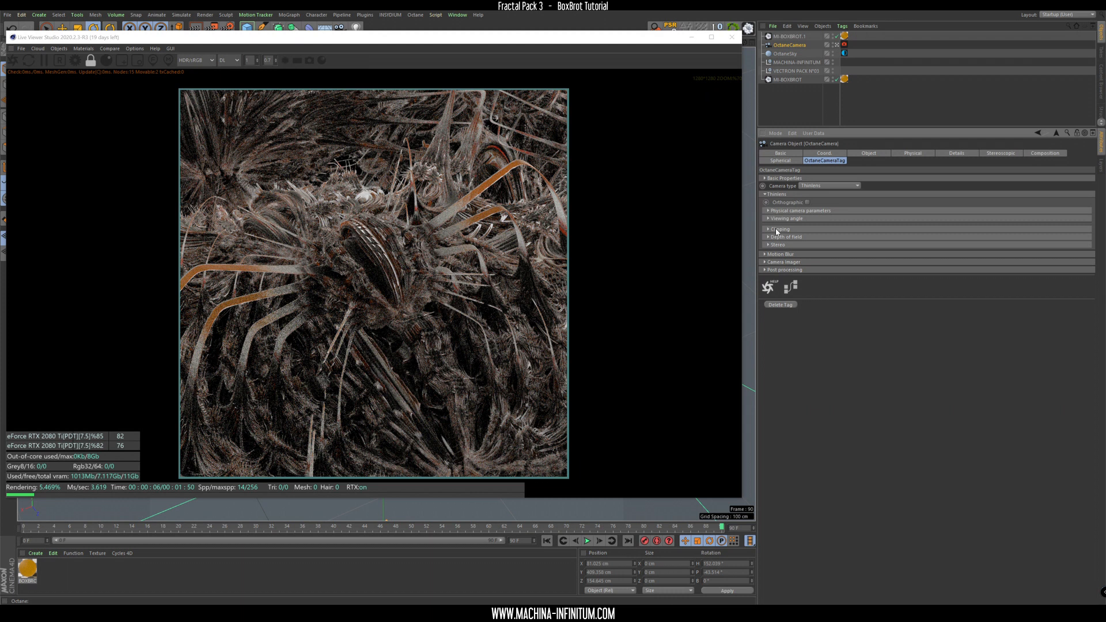
click(779, 236)
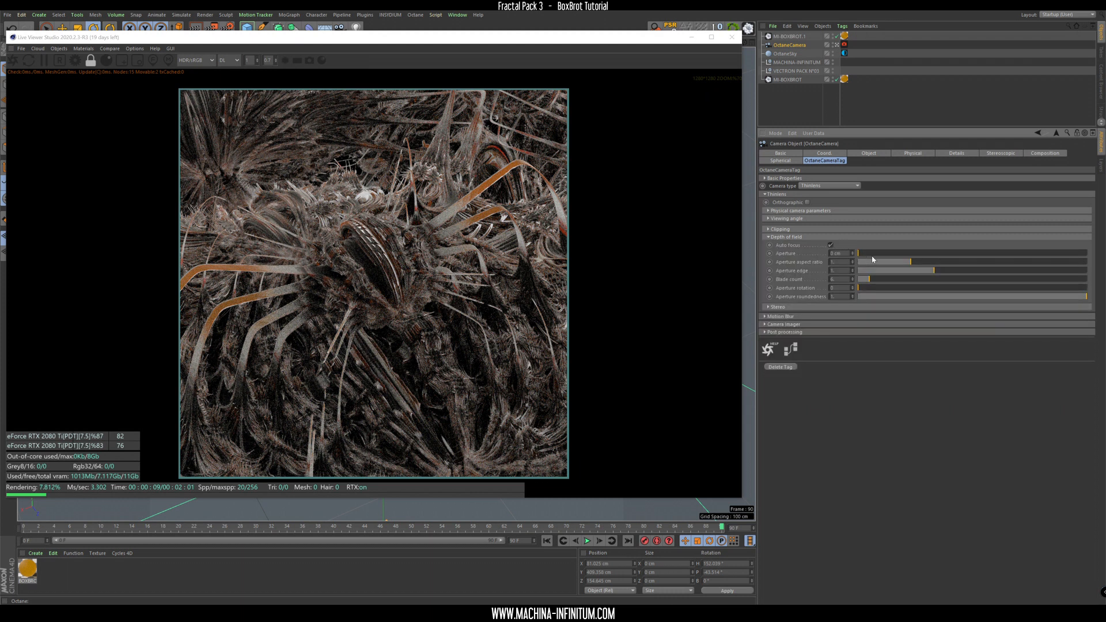
drag(858, 252, 1076, 253)
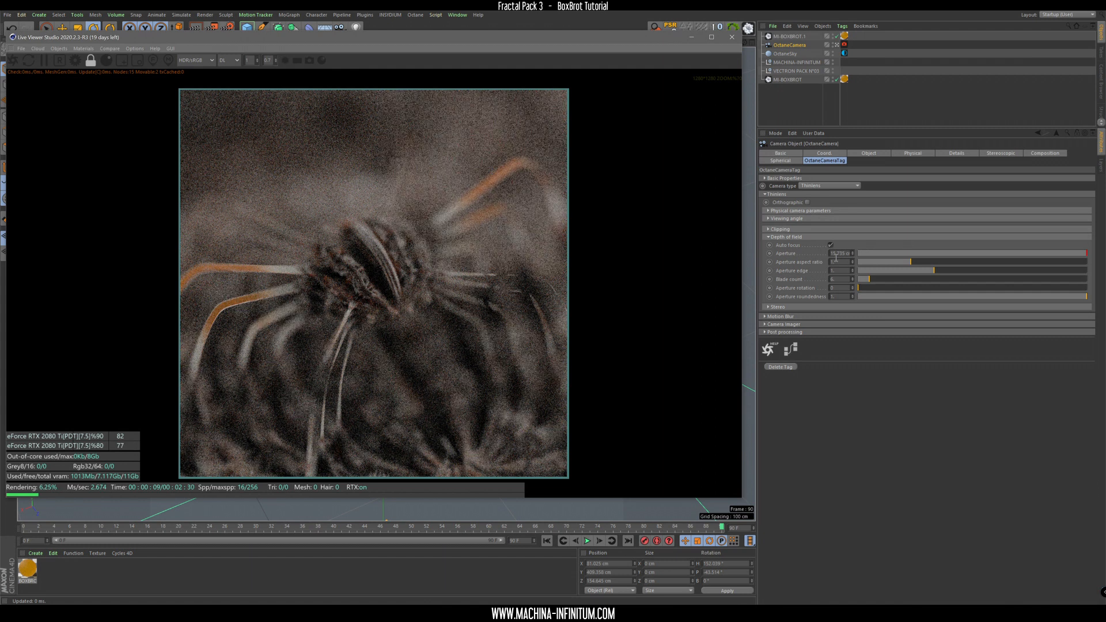
click(839, 252)
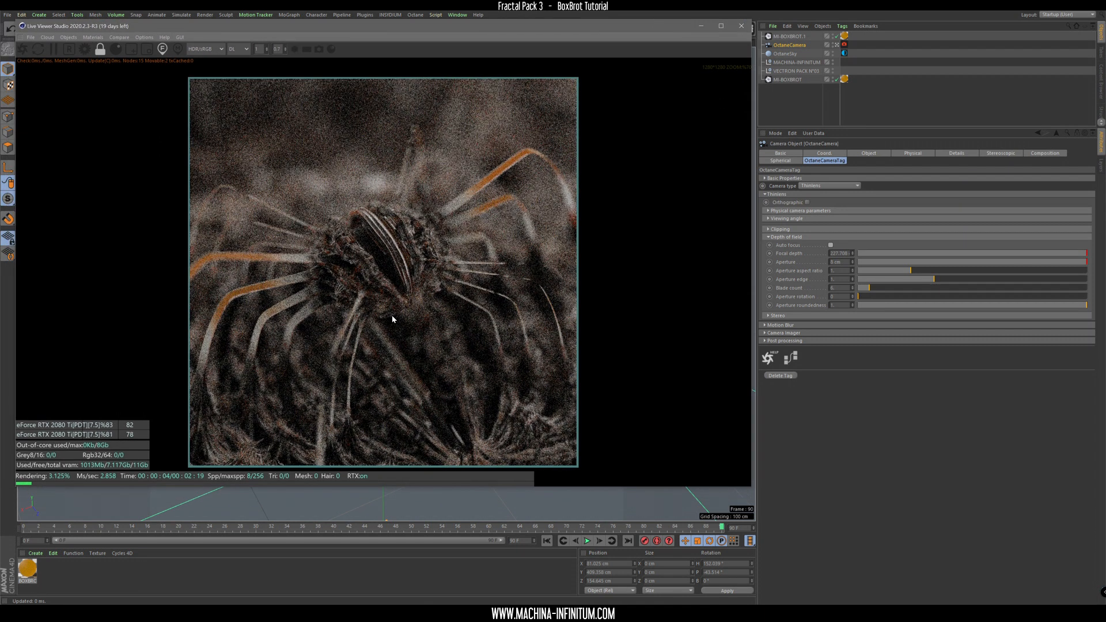
mouse_move(424, 308)
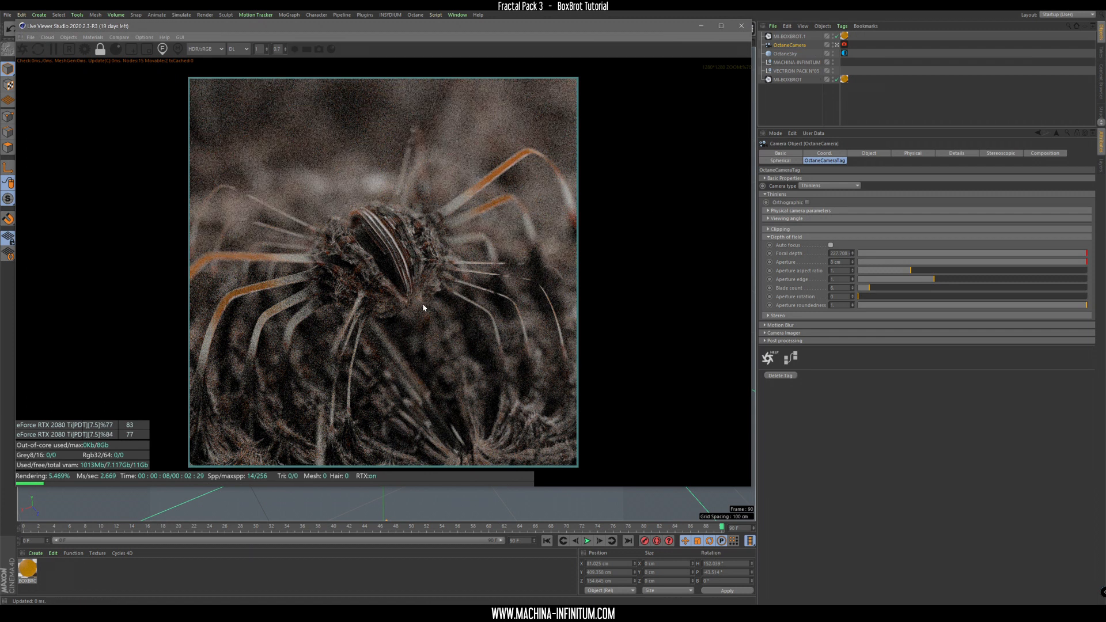
mouse_move(490, 279)
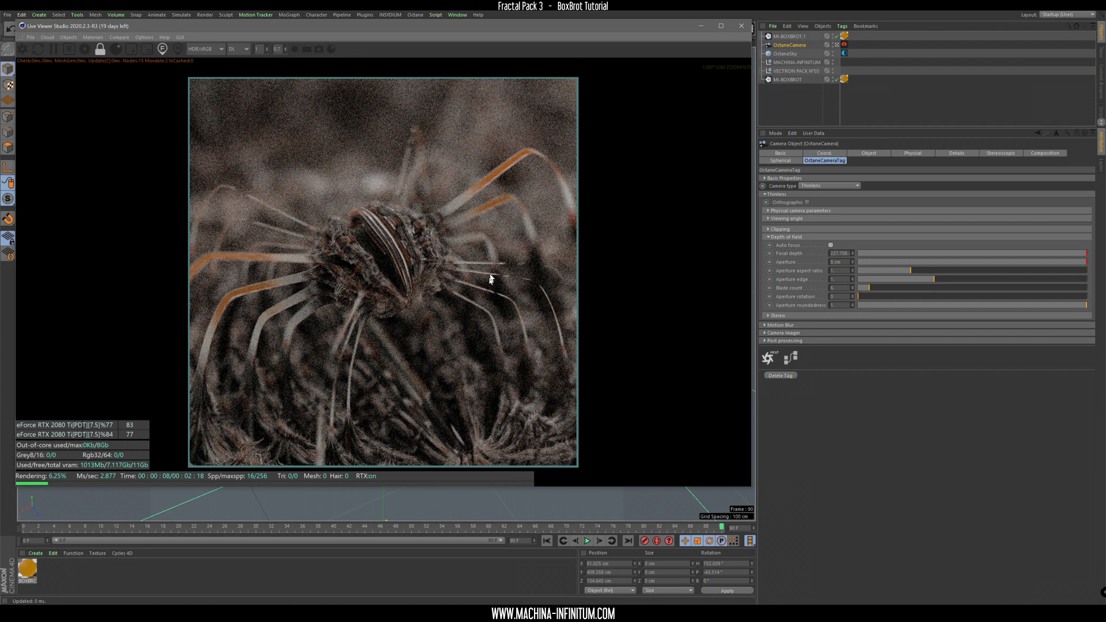
mouse_move(617, 208)
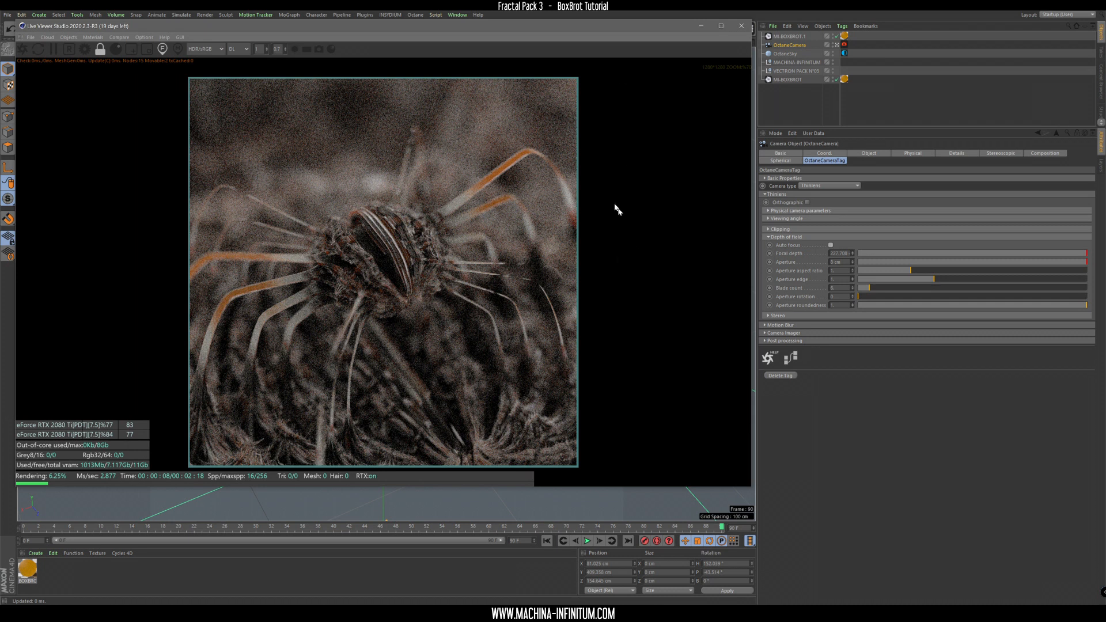
mouse_move(139, 246)
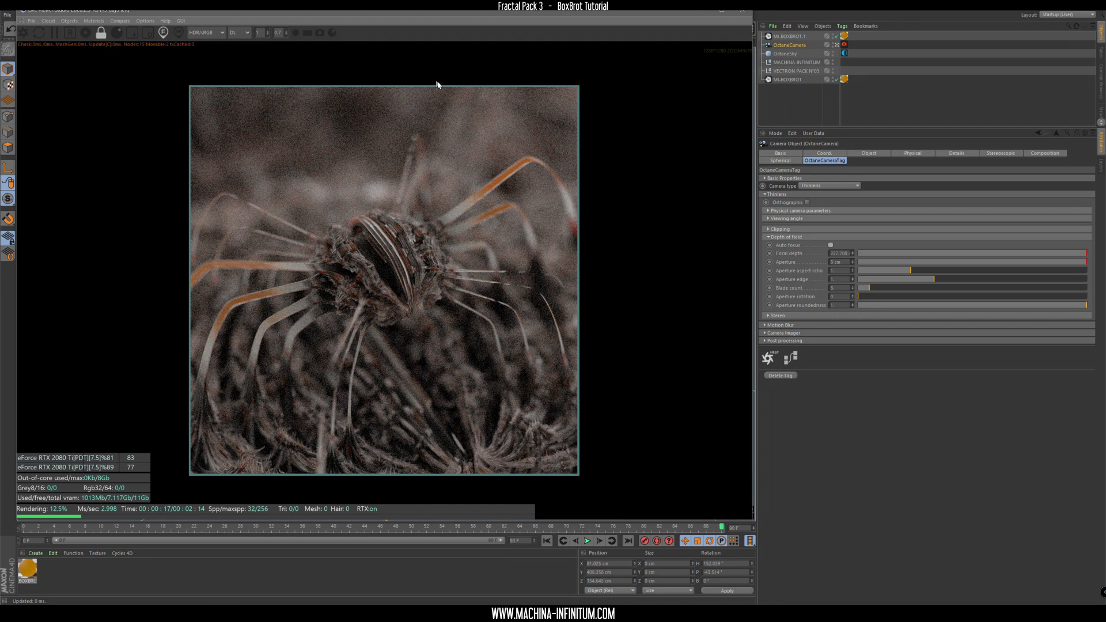
mouse_move(801, 45)
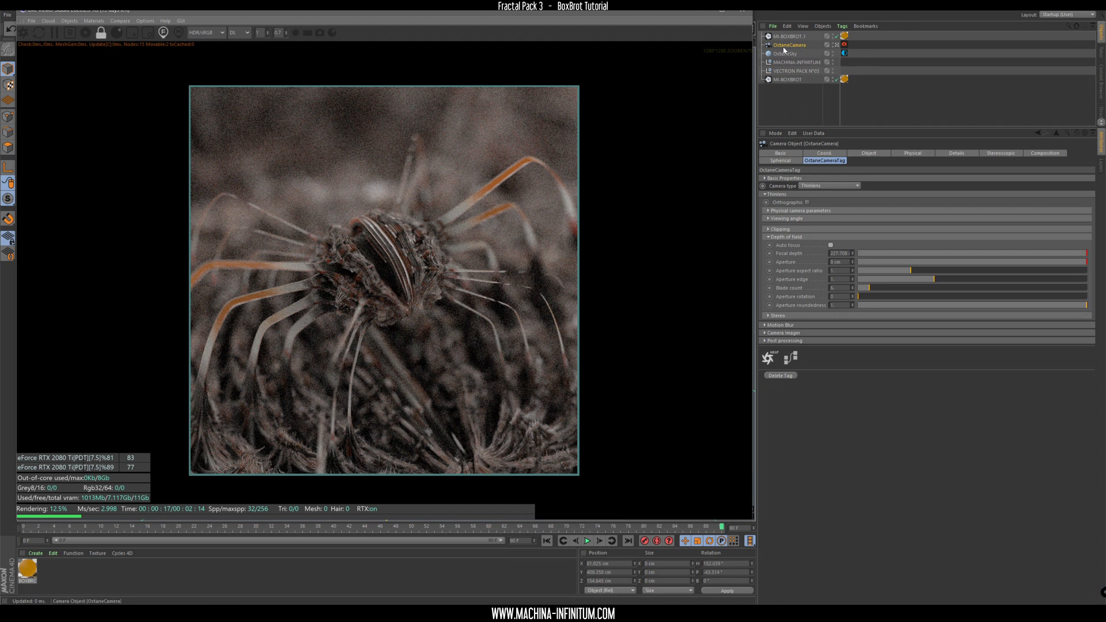
Step: Expand the Octane camera tag's Post processing section
click(782, 339)
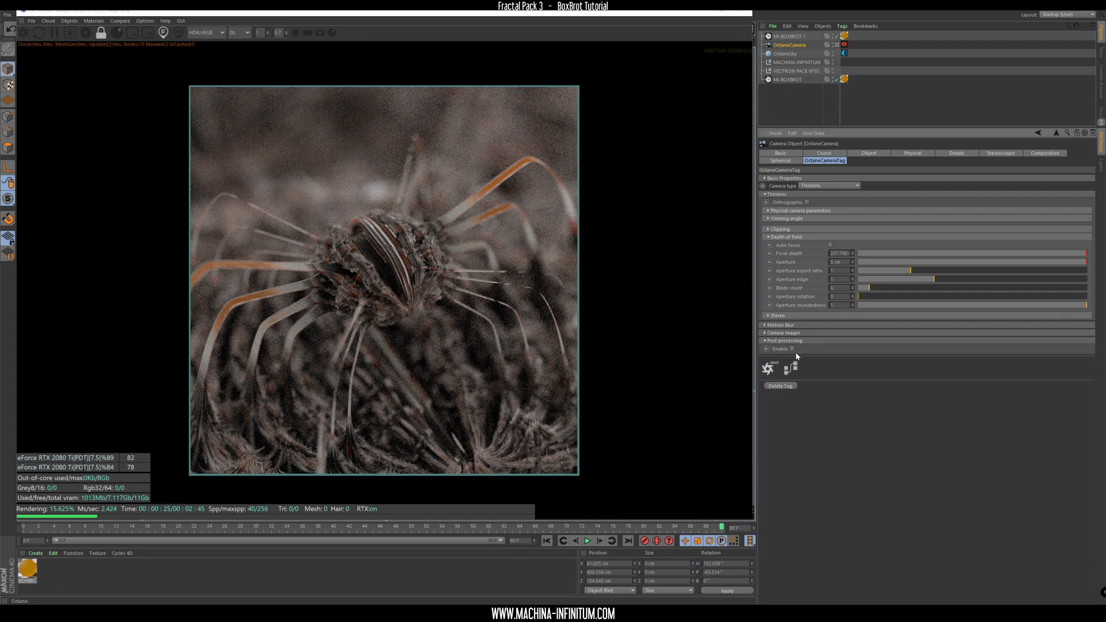
Step: Enable post processing with raised bloom power and expand the Camera imager section
click(782, 349)
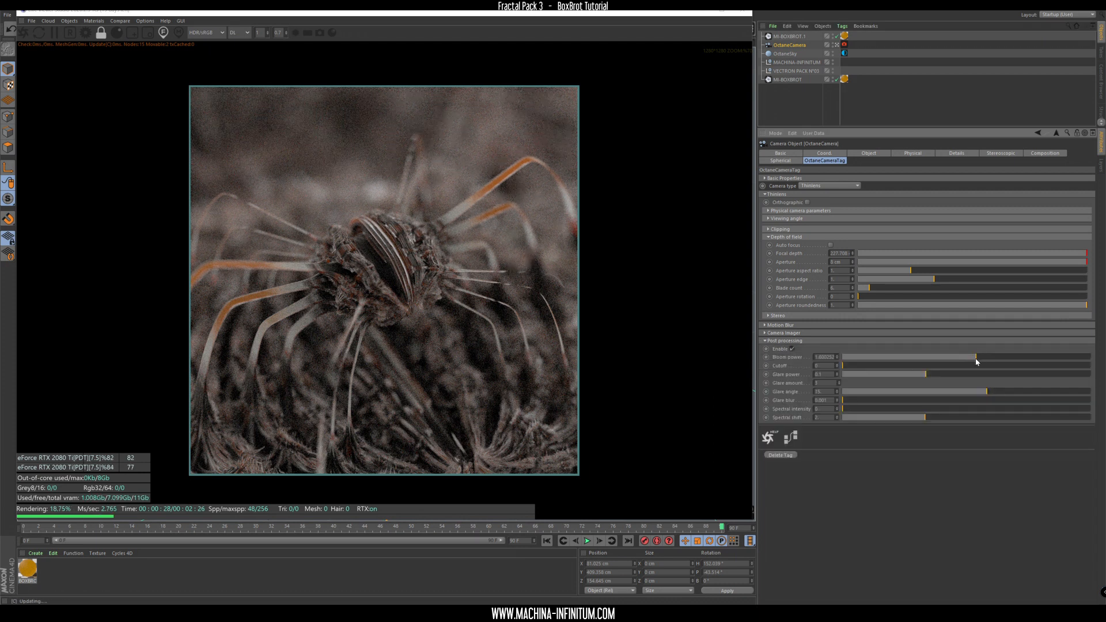
drag(977, 356, 1006, 356)
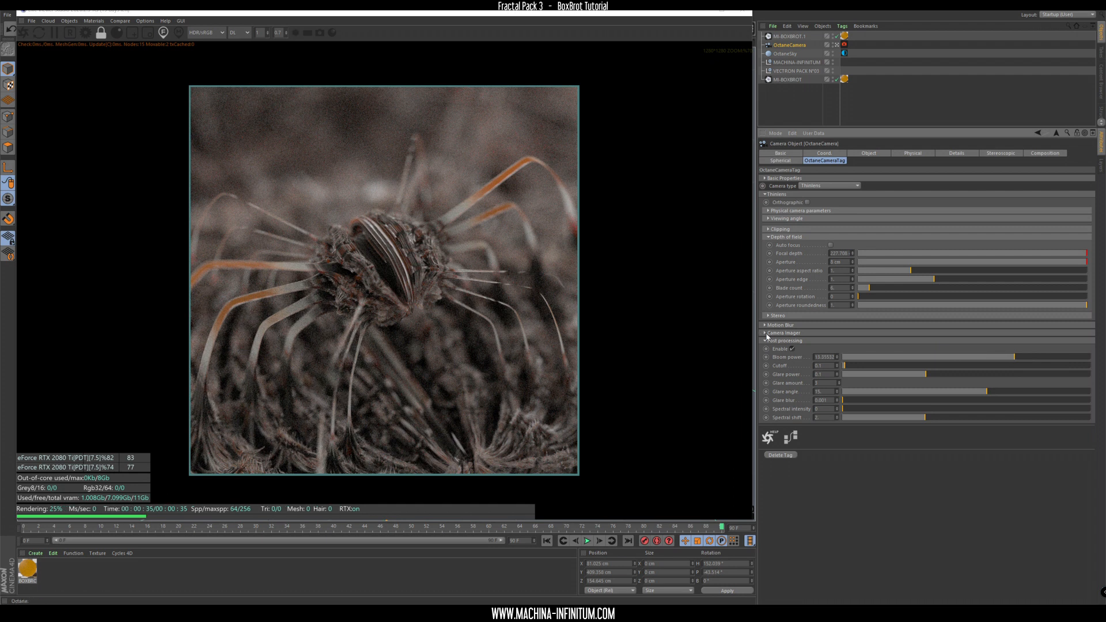
click(764, 332)
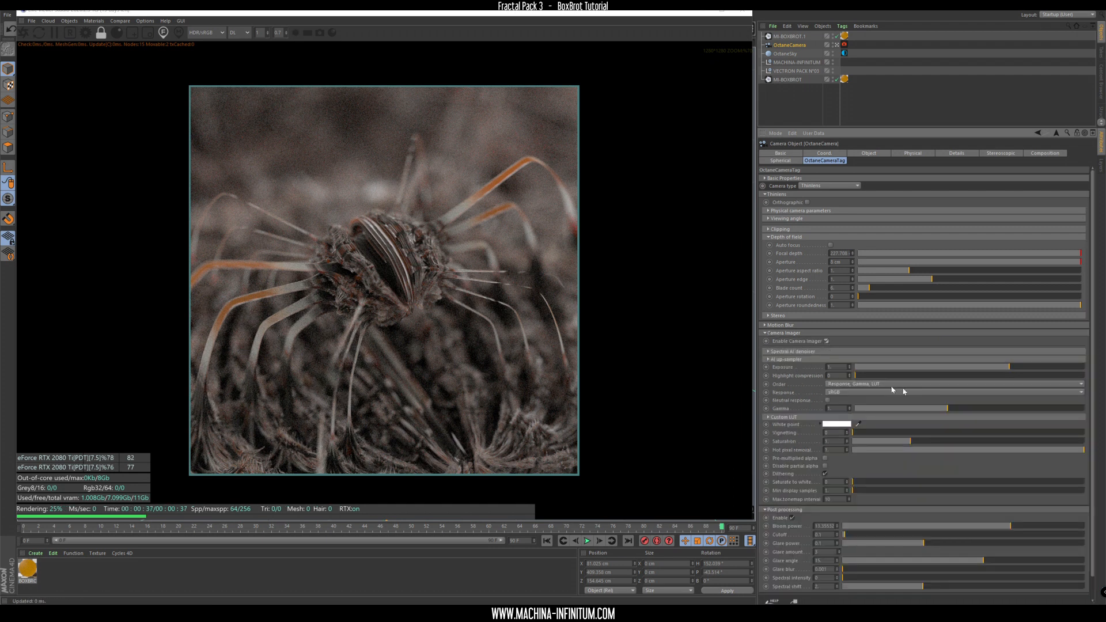
mouse_move(769, 355)
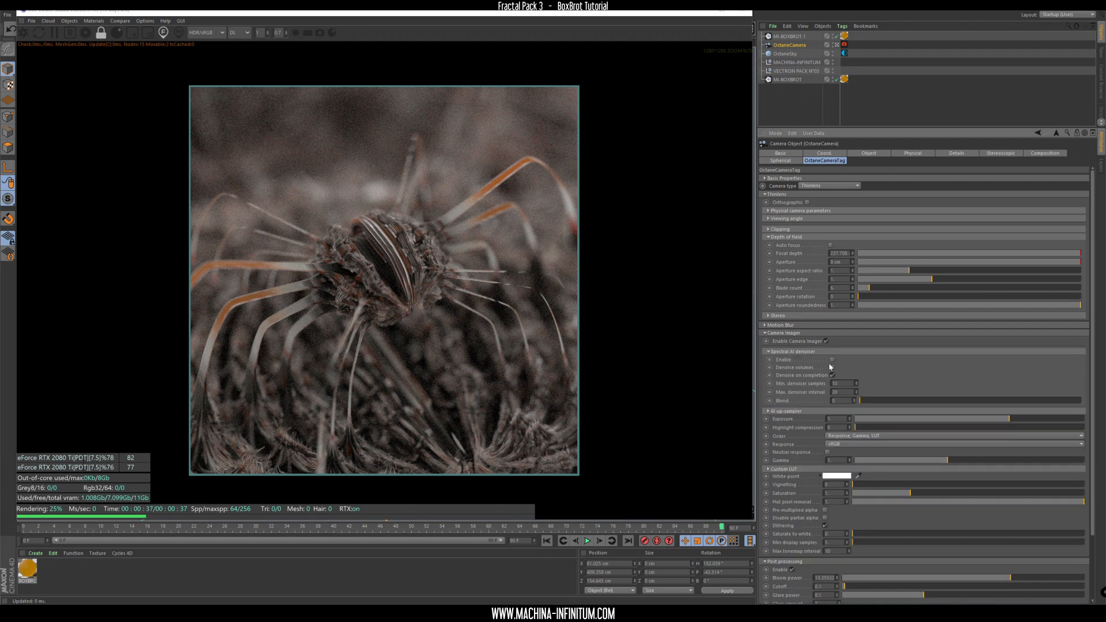
Step: Enable the Spectral AI denoiser and expand the Custom LUT options
click(831, 359)
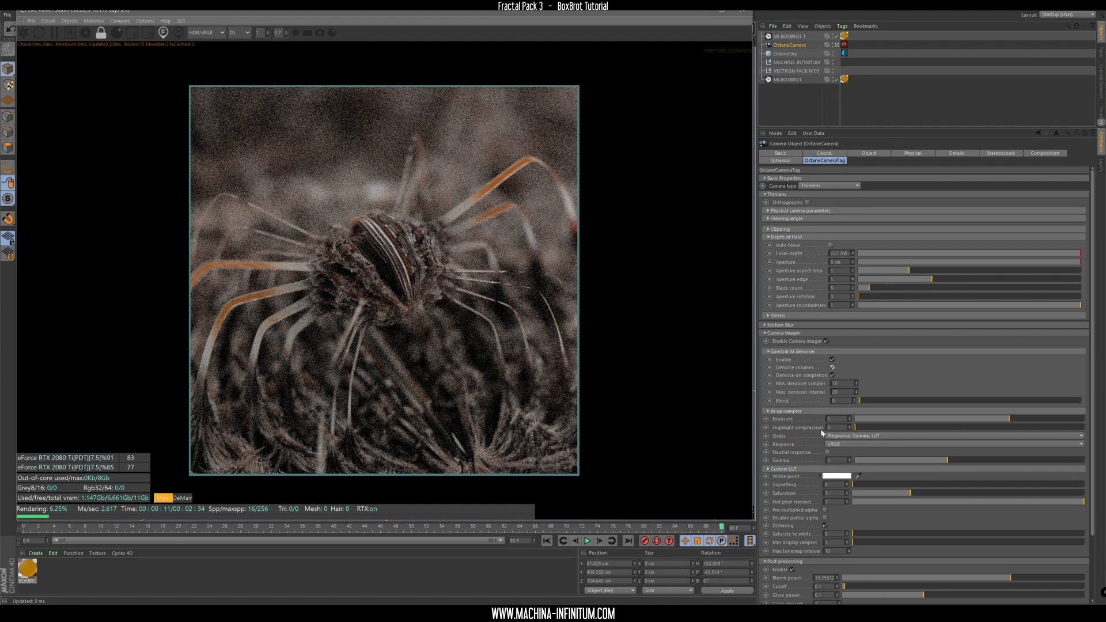
click(768, 469)
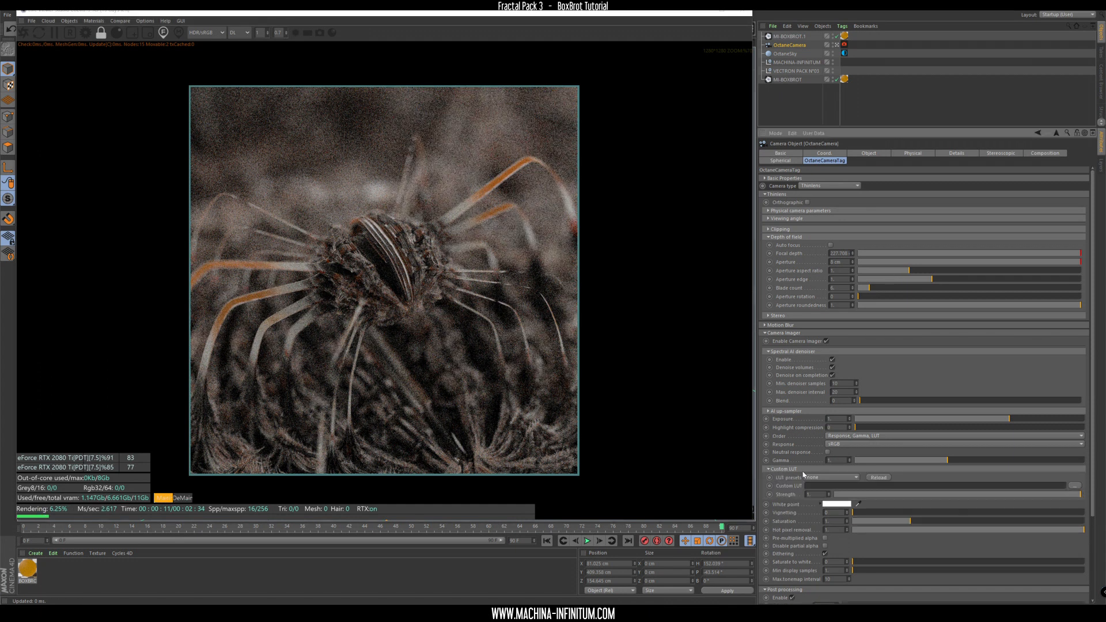
Step: Try the Bjorn 11.CUBE LUT, then apply Chemical 168.CUBE instead
click(836, 477)
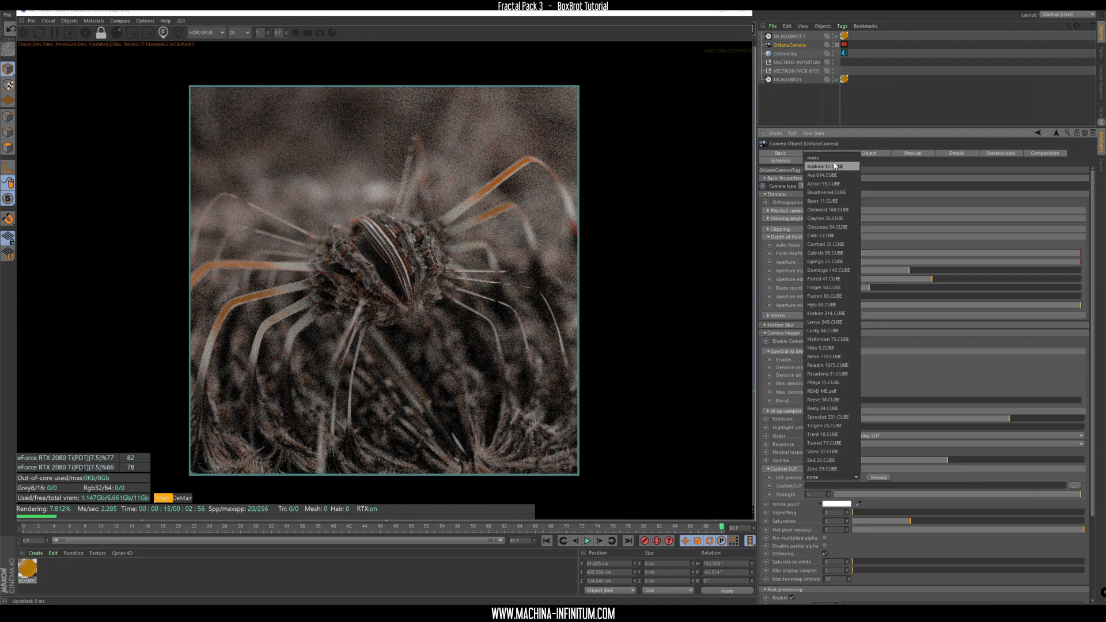
click(823, 166)
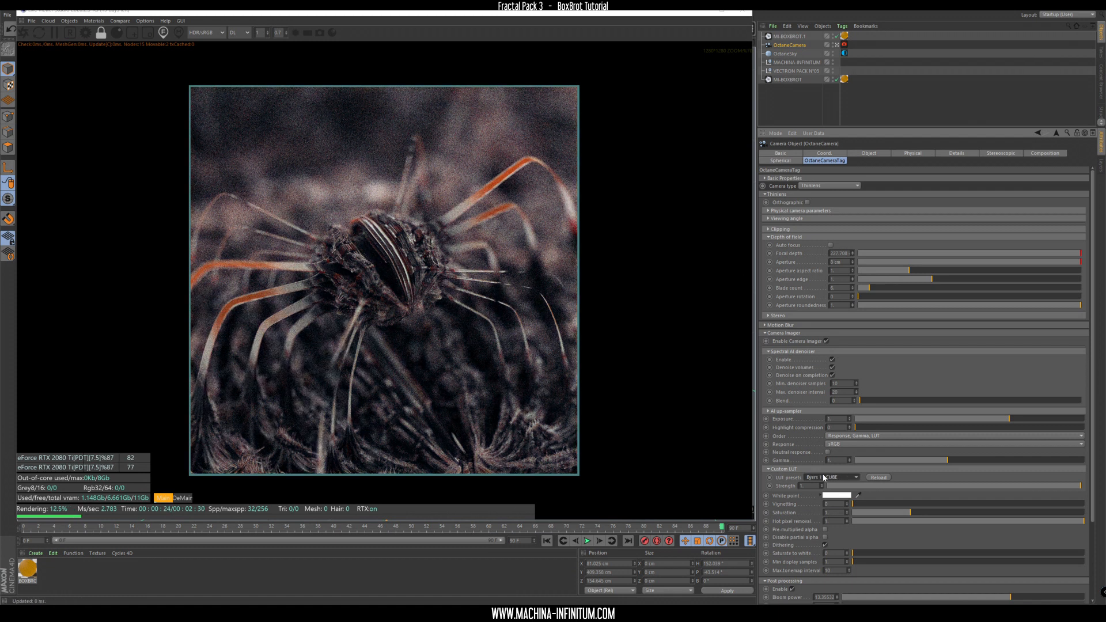
click(833, 478)
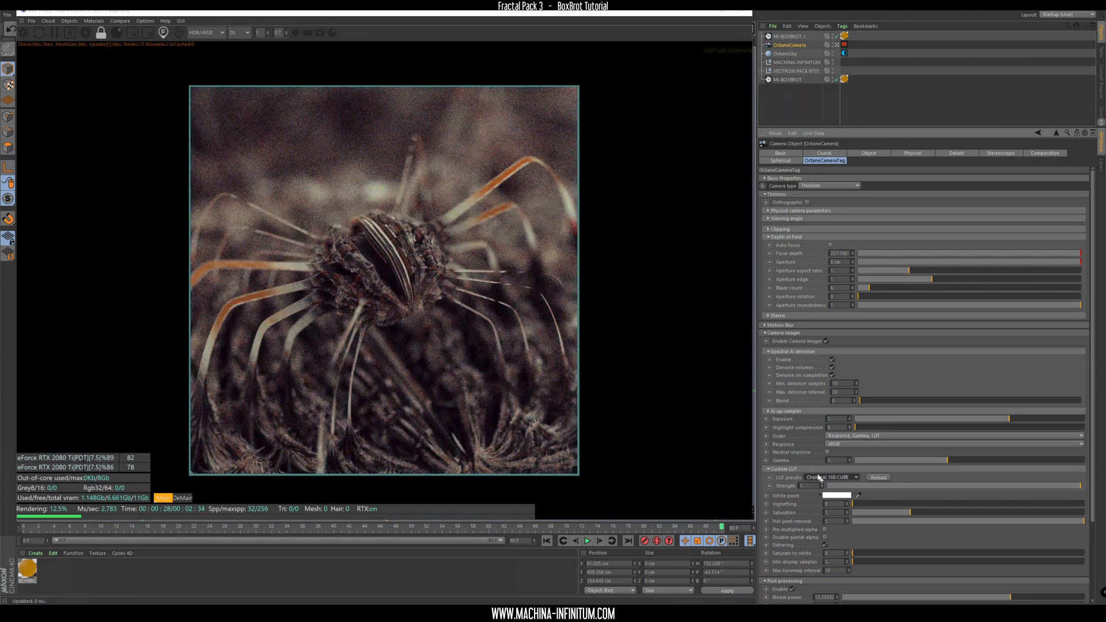
mouse_move(451, 397)
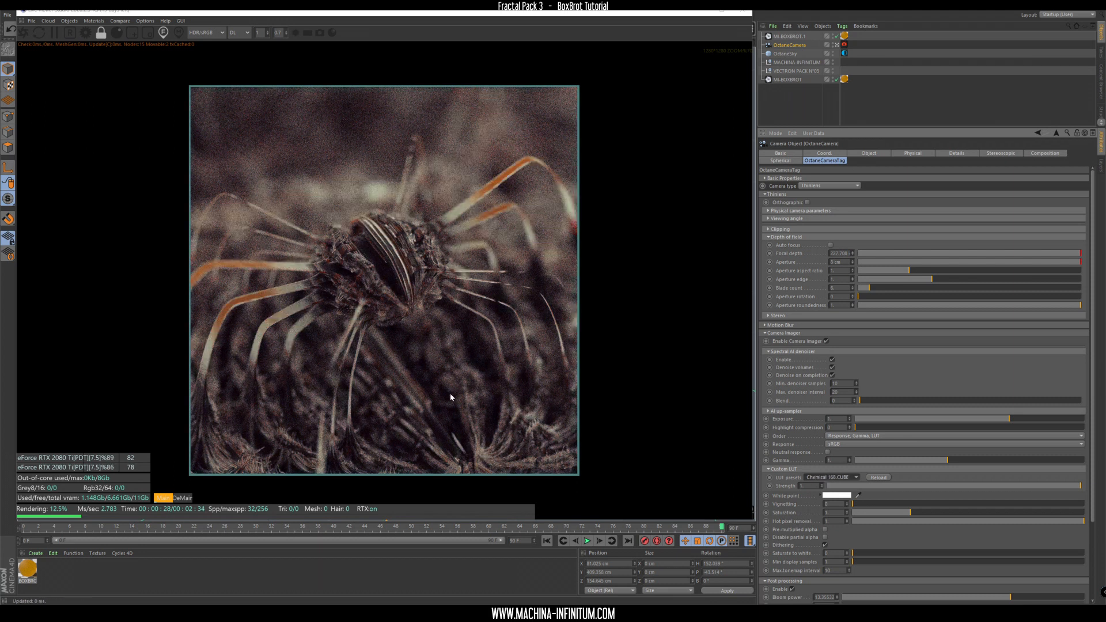